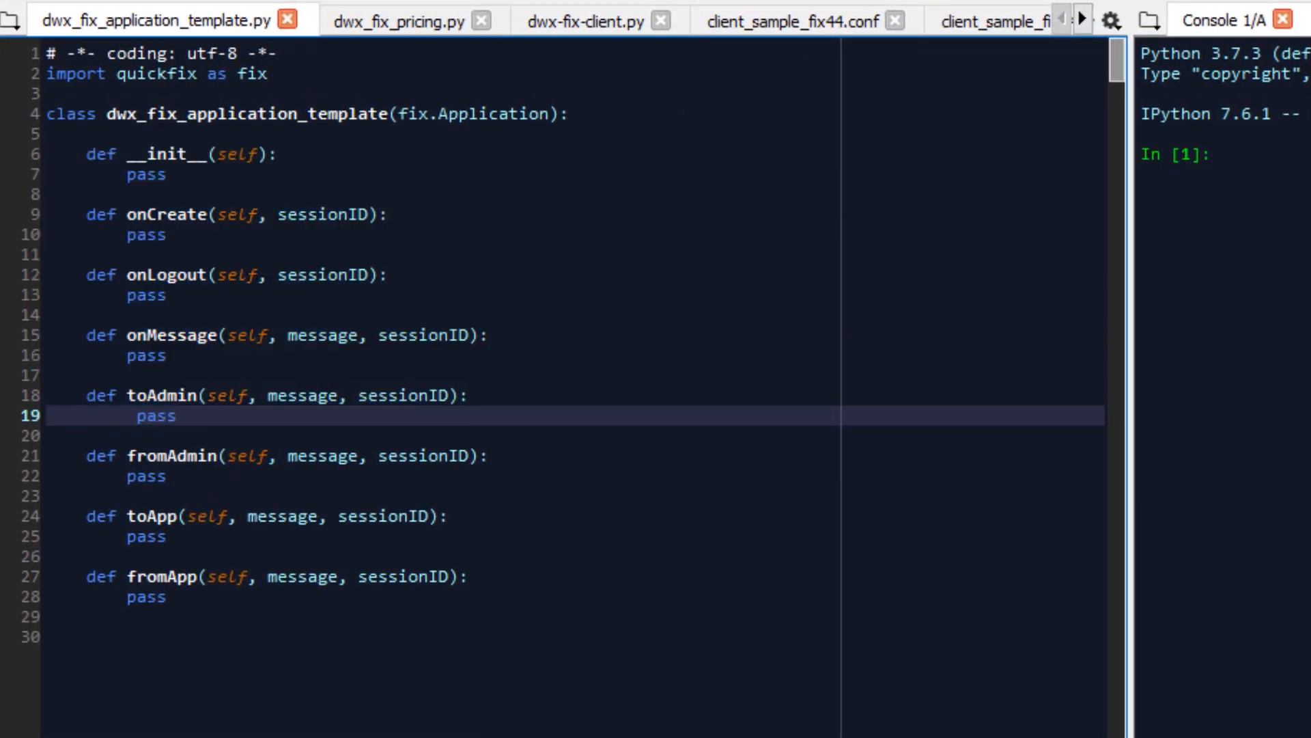
- Switch to dwx_fix_pricing.py and bring its toAdmin session callback into view
click(394, 21)
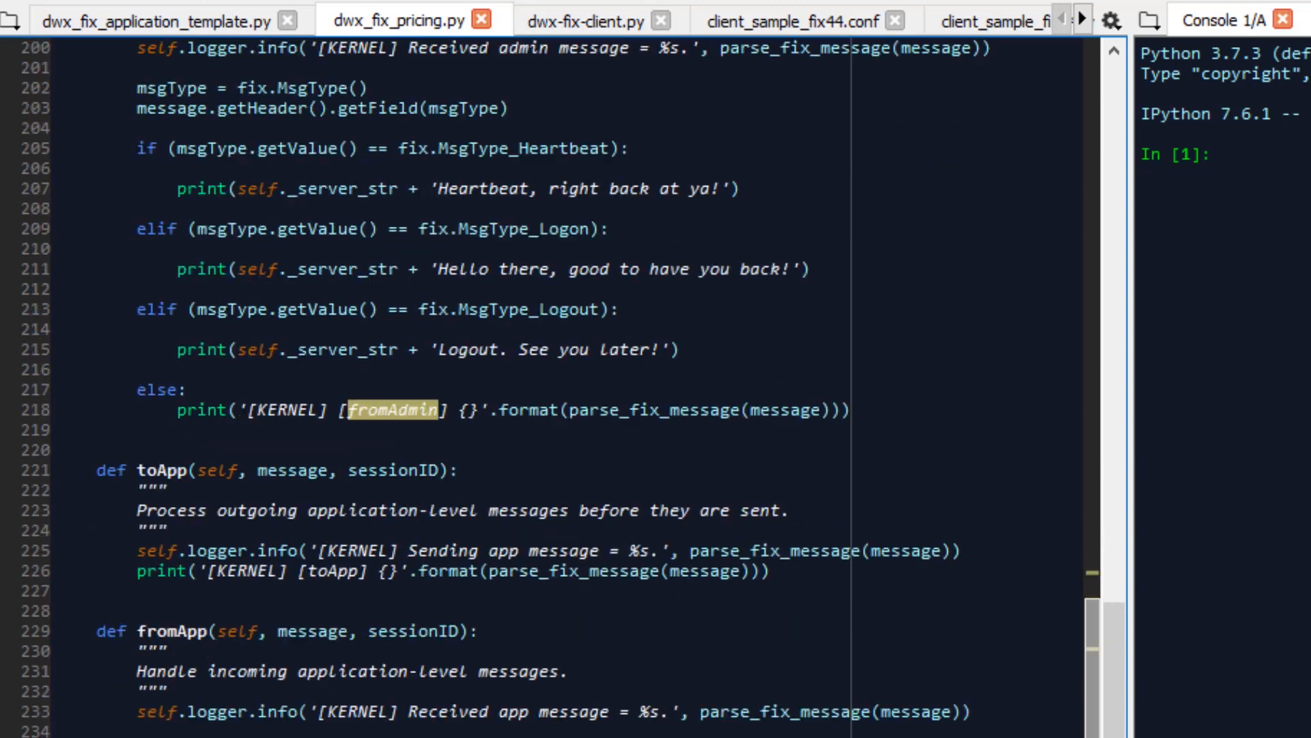
scroll(up, 3)
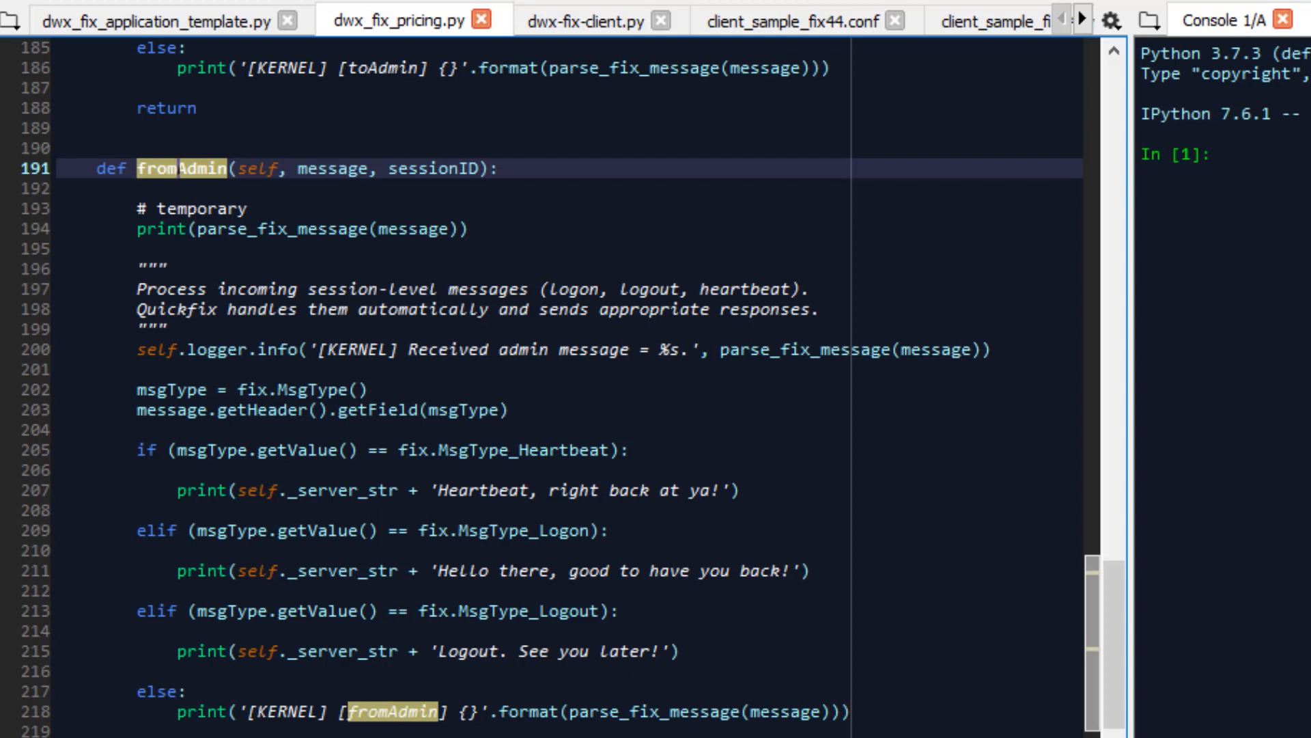
scroll(up, 3)
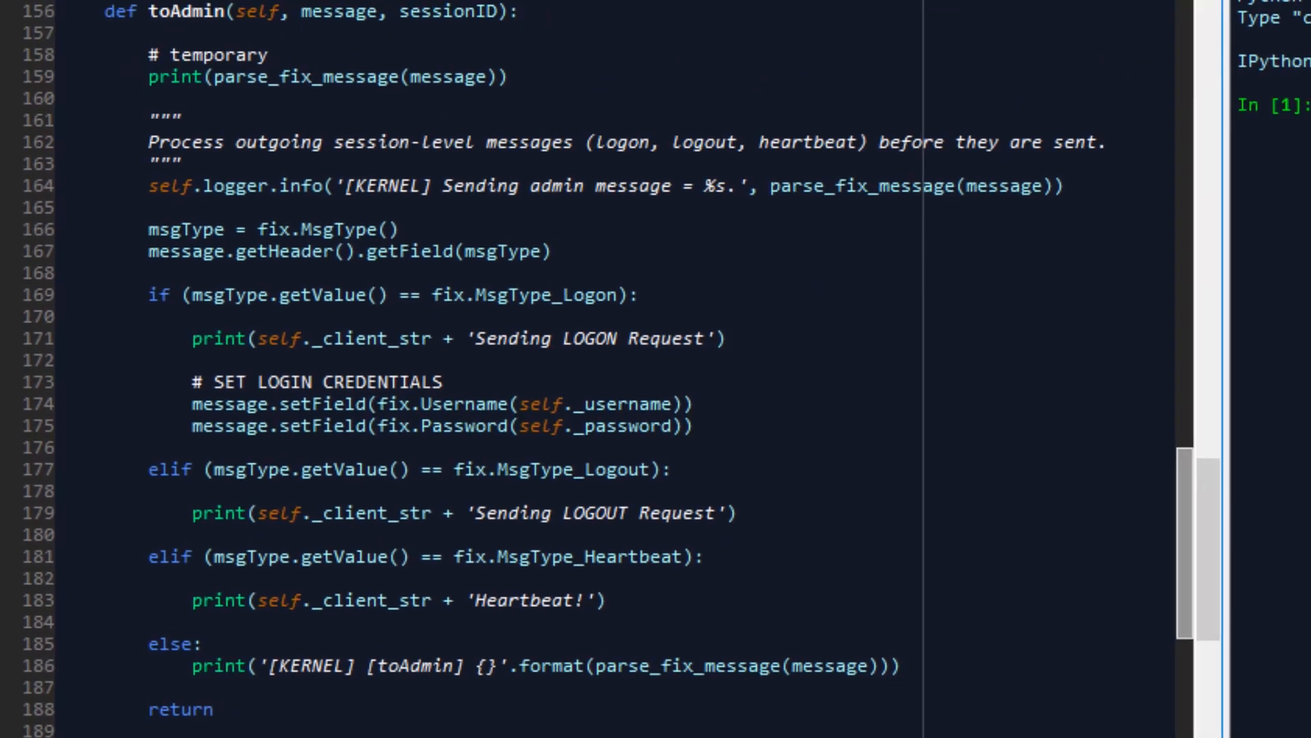
scroll(down, 3)
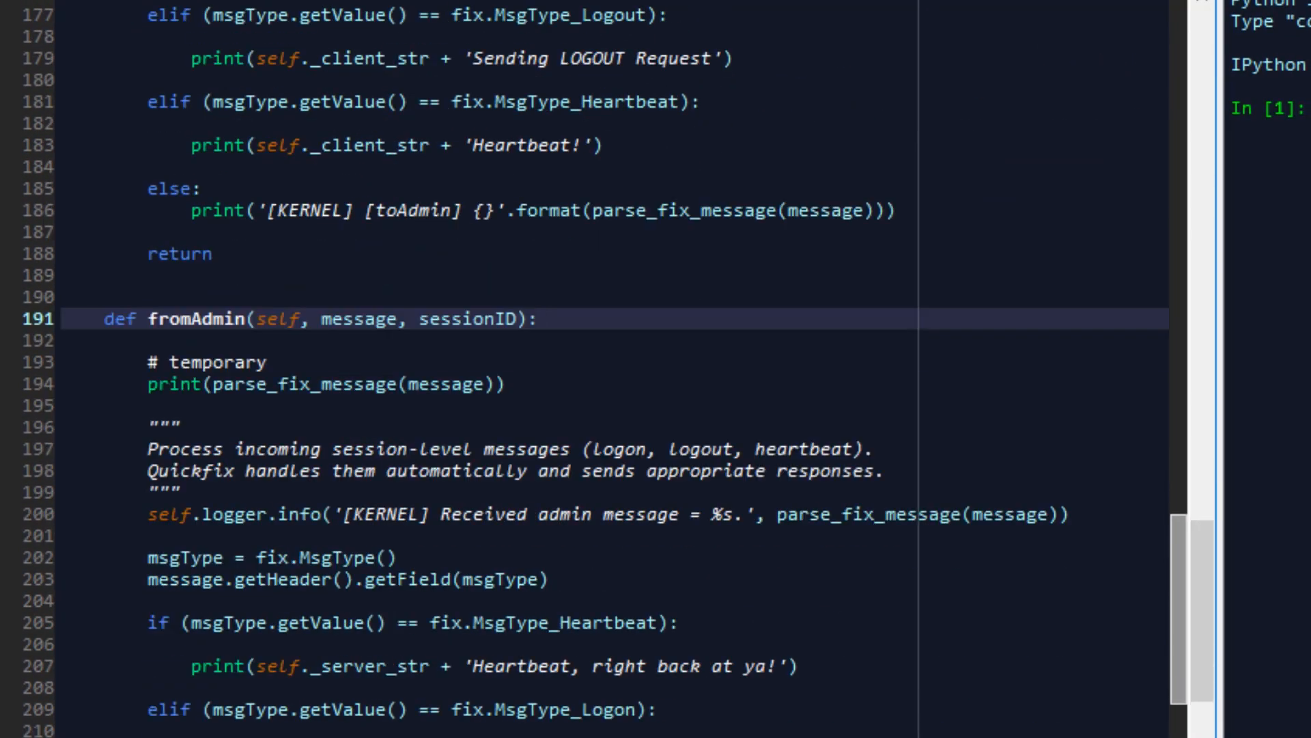
click(538, 319)
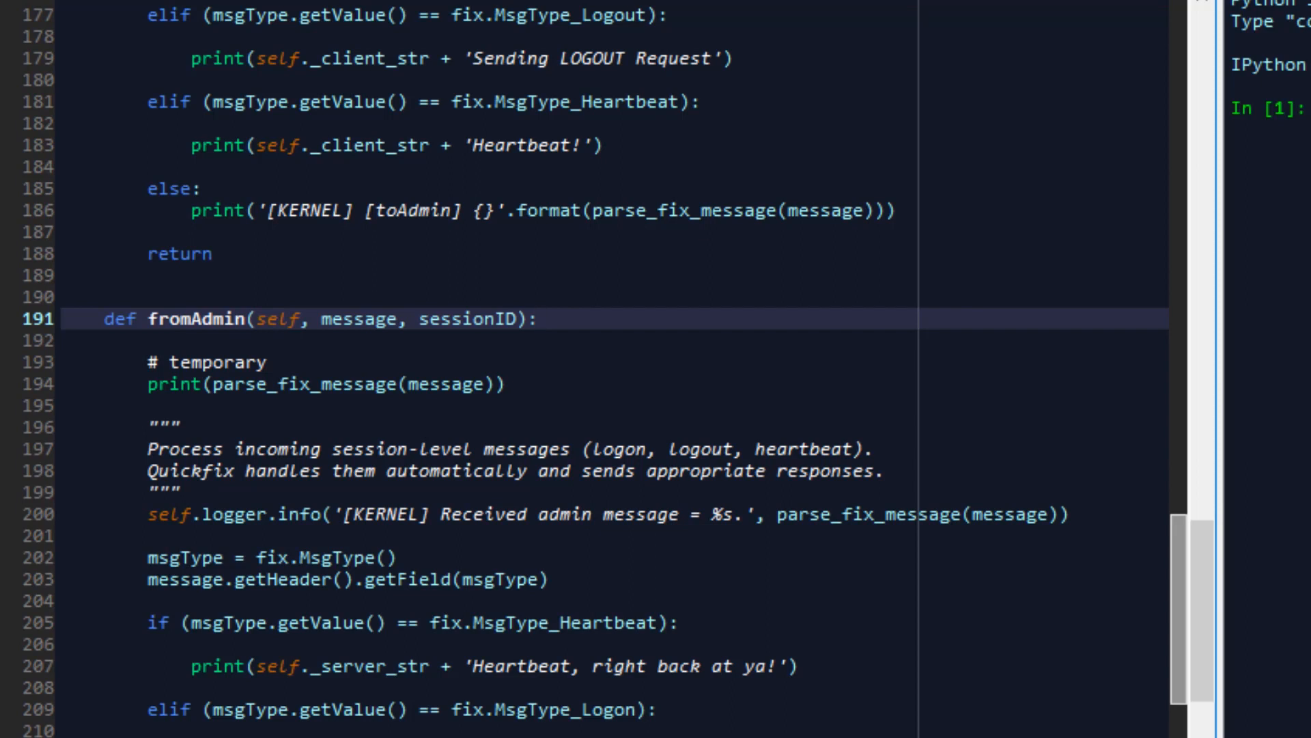
click(540, 318)
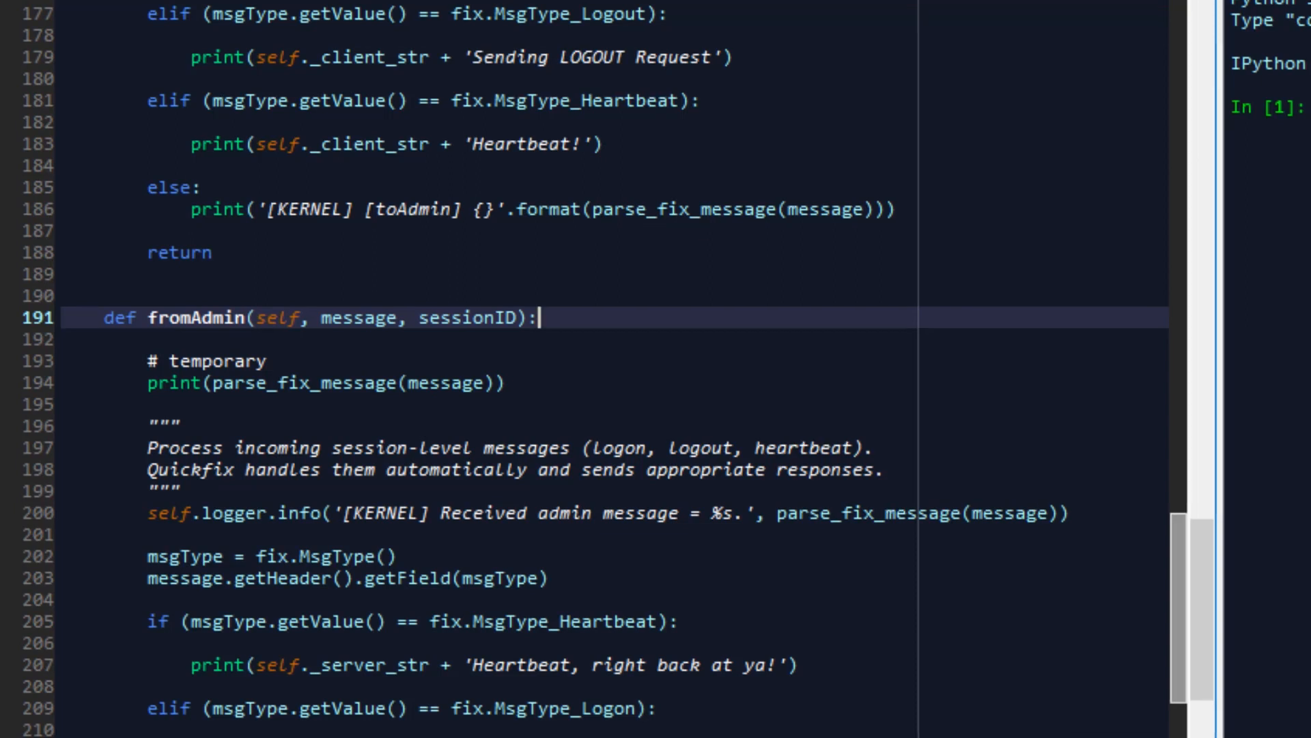
scroll(down, 3)
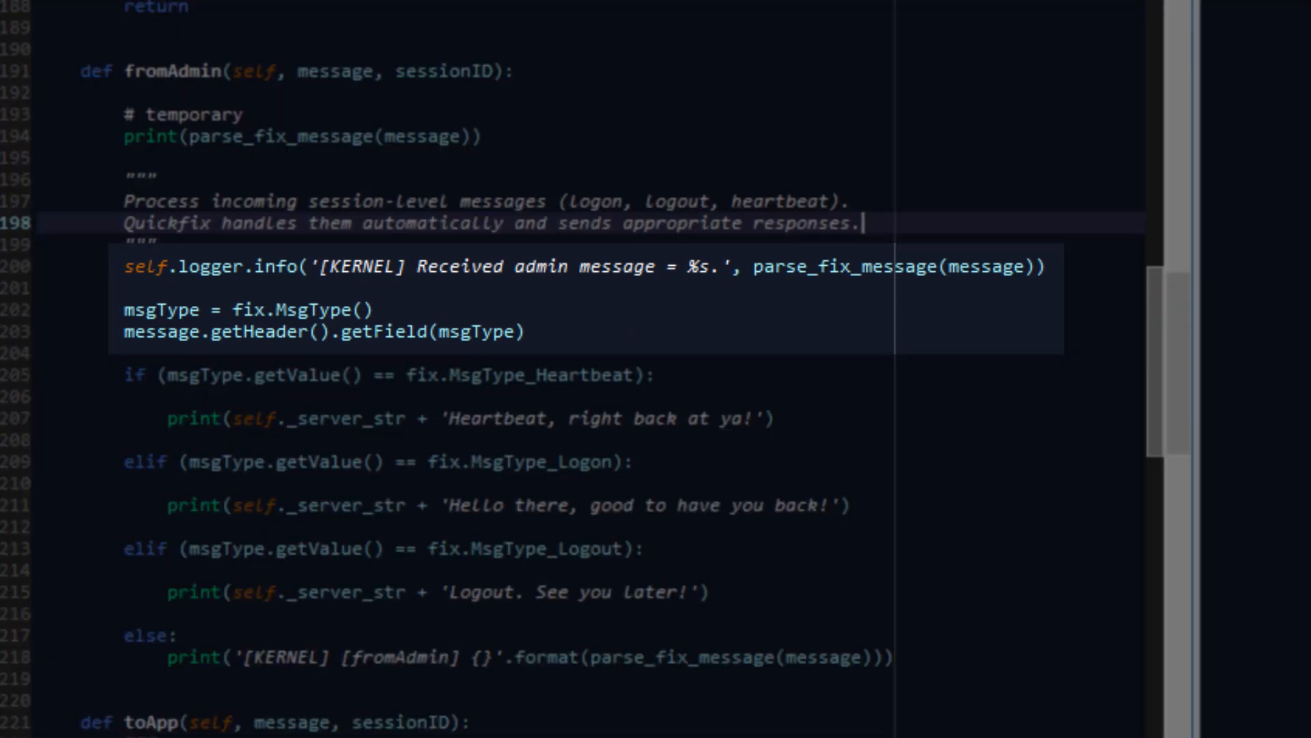
double_click(240, 310)
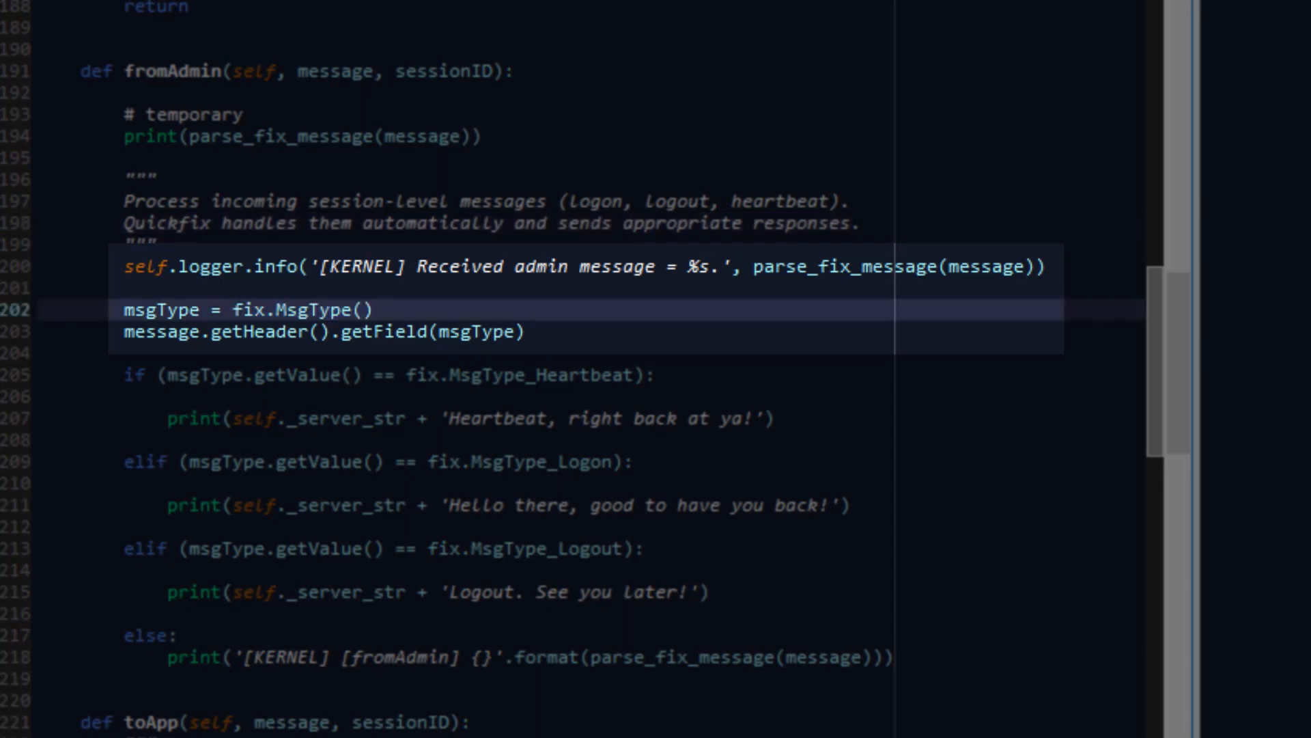
click(376, 309)
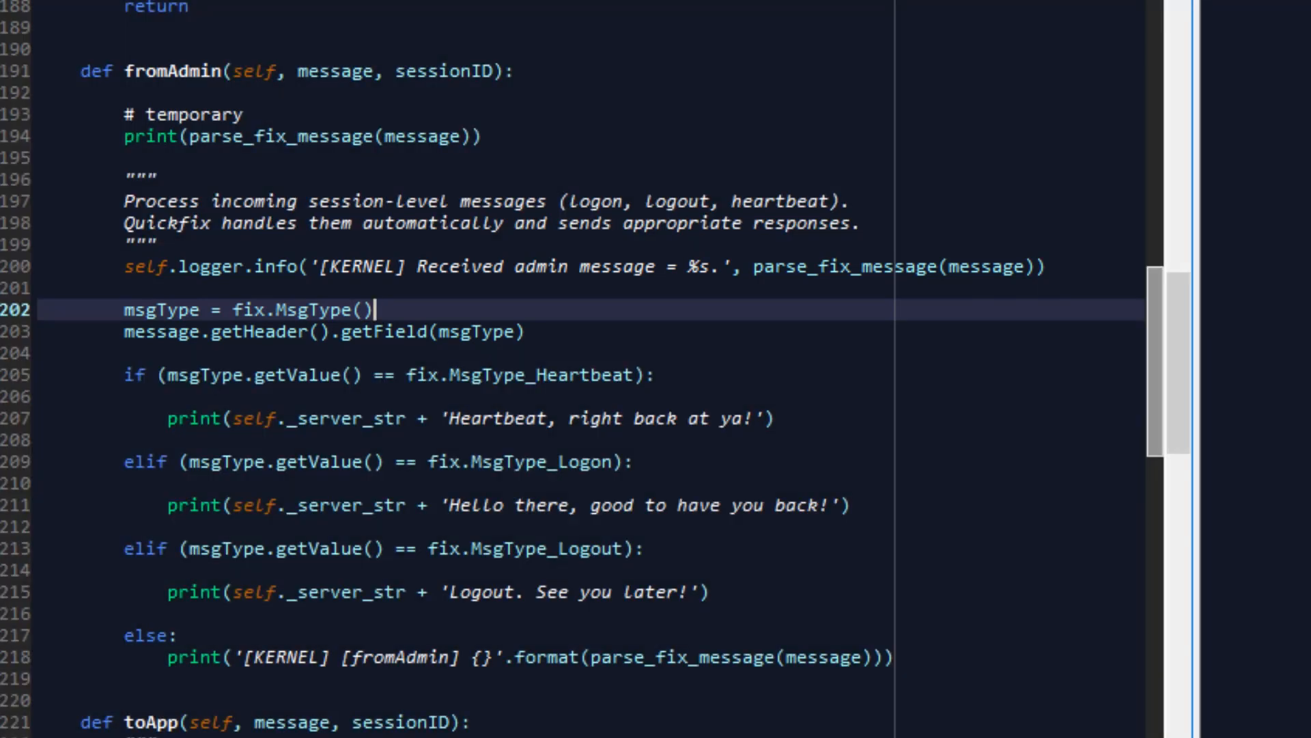
click(777, 418)
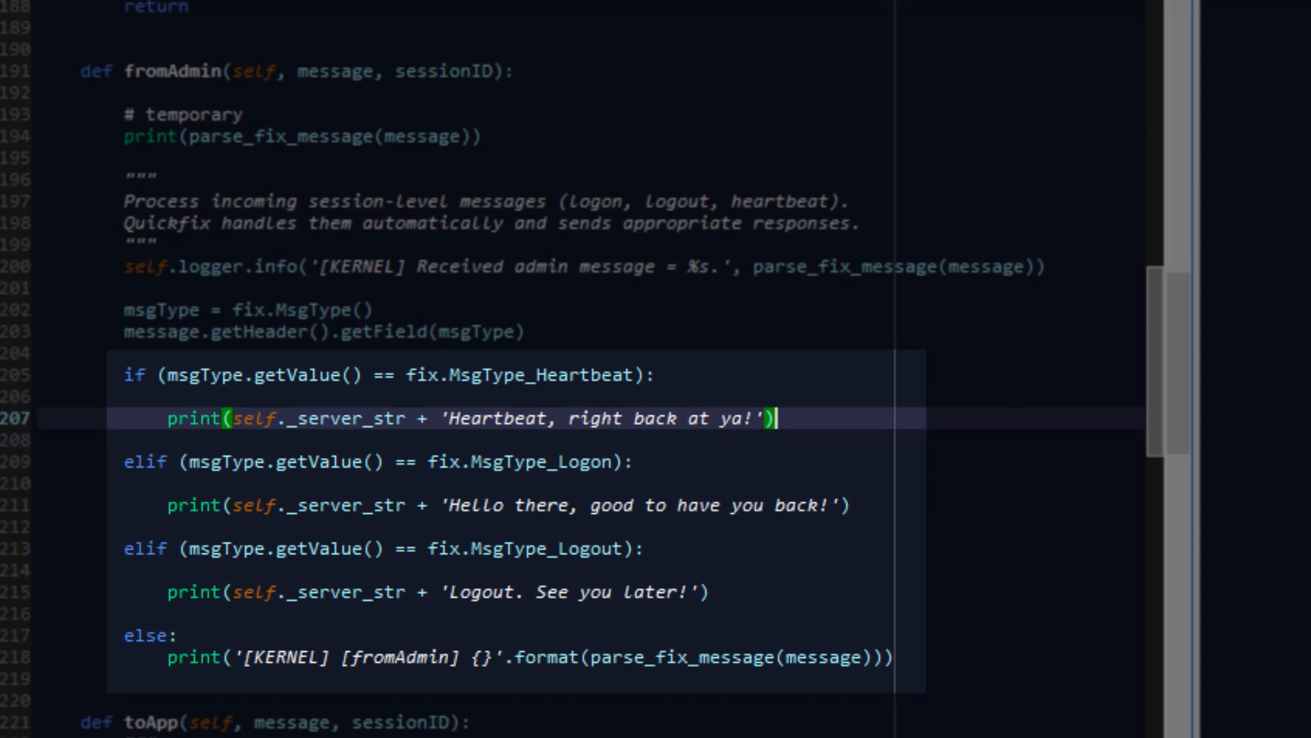
mouse_move(776, 418)
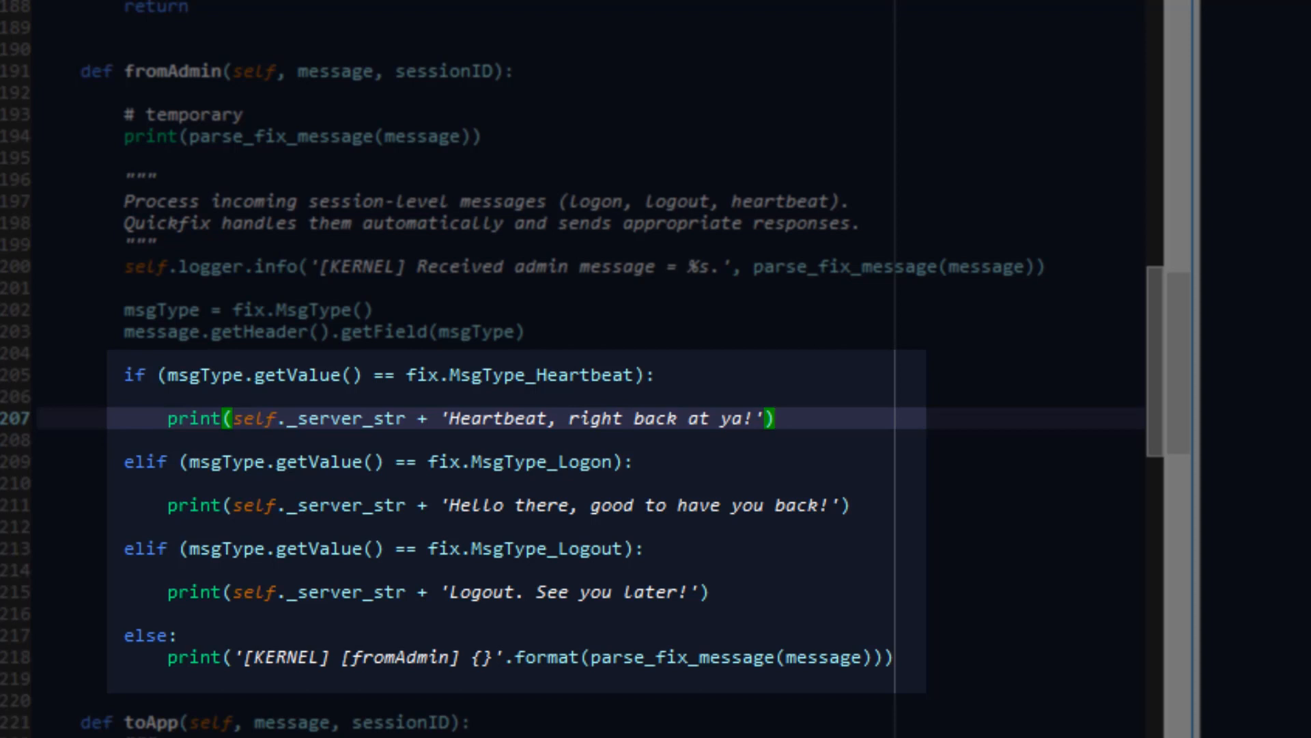
scroll(up, 3)
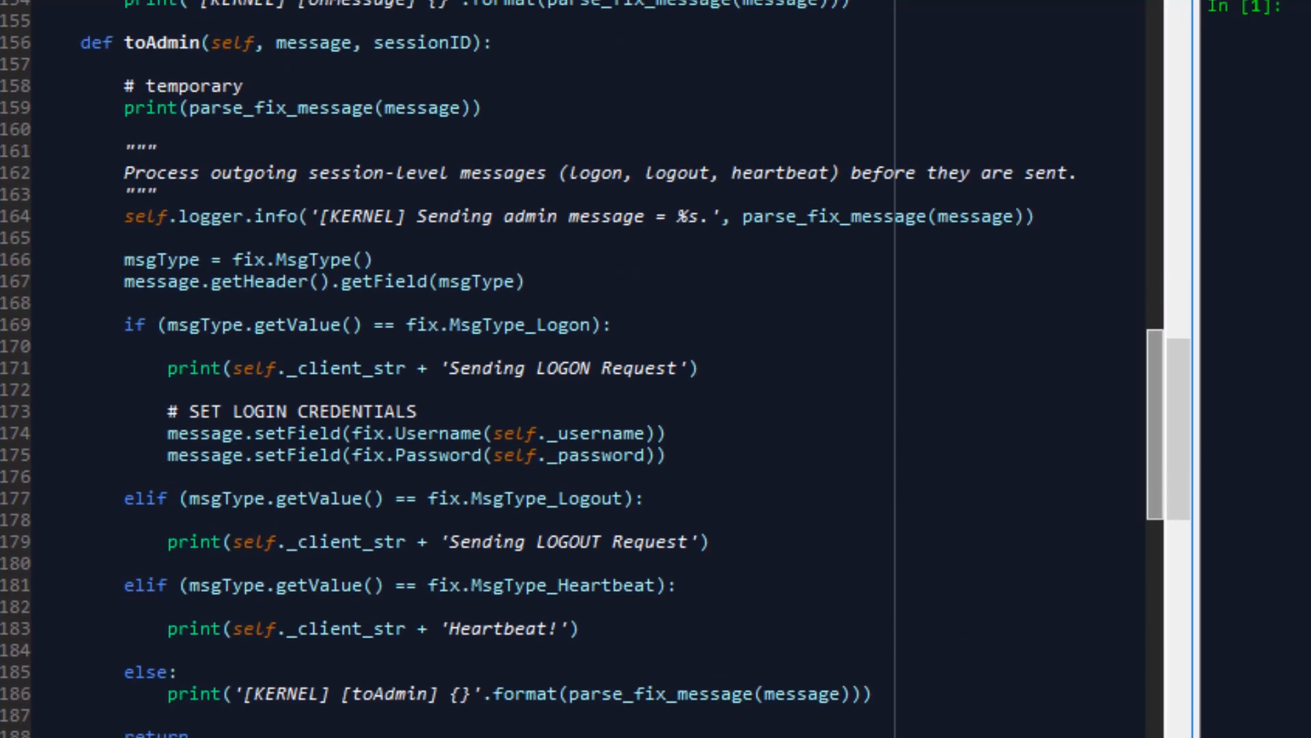
scroll(down, 3)
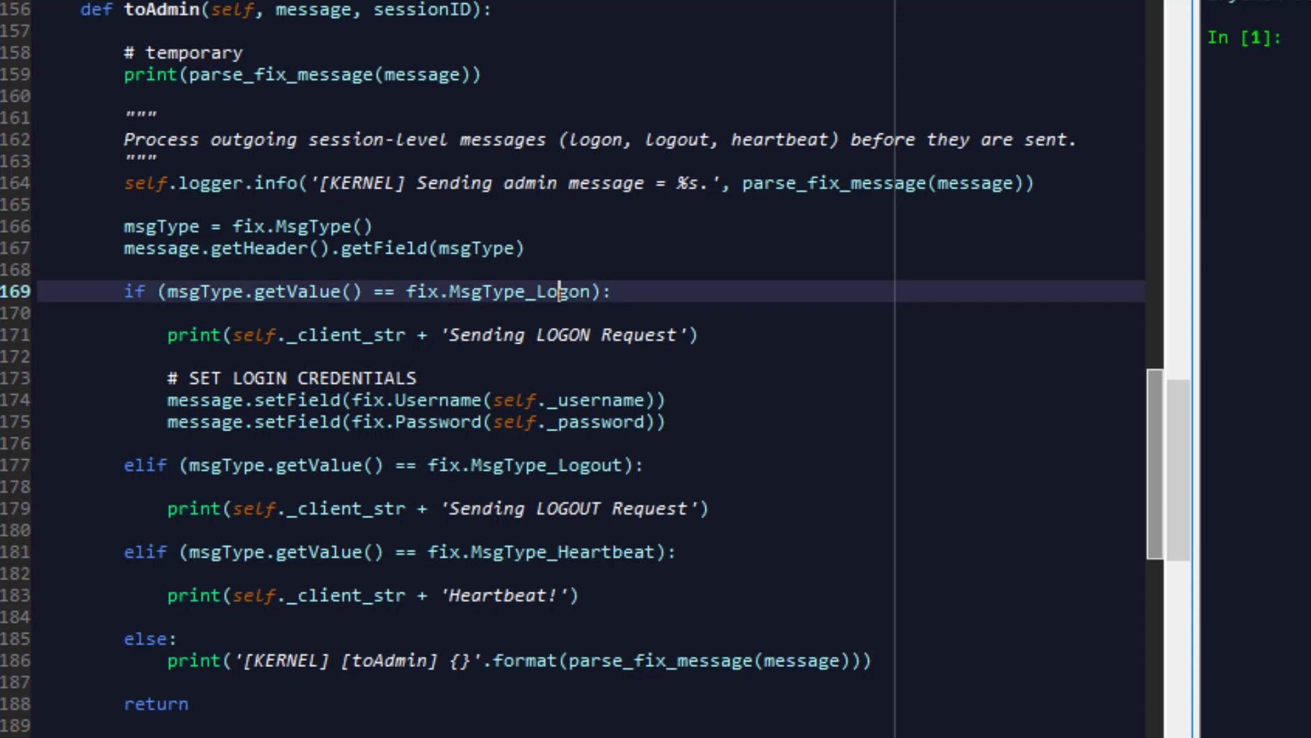
double_click(519, 290)
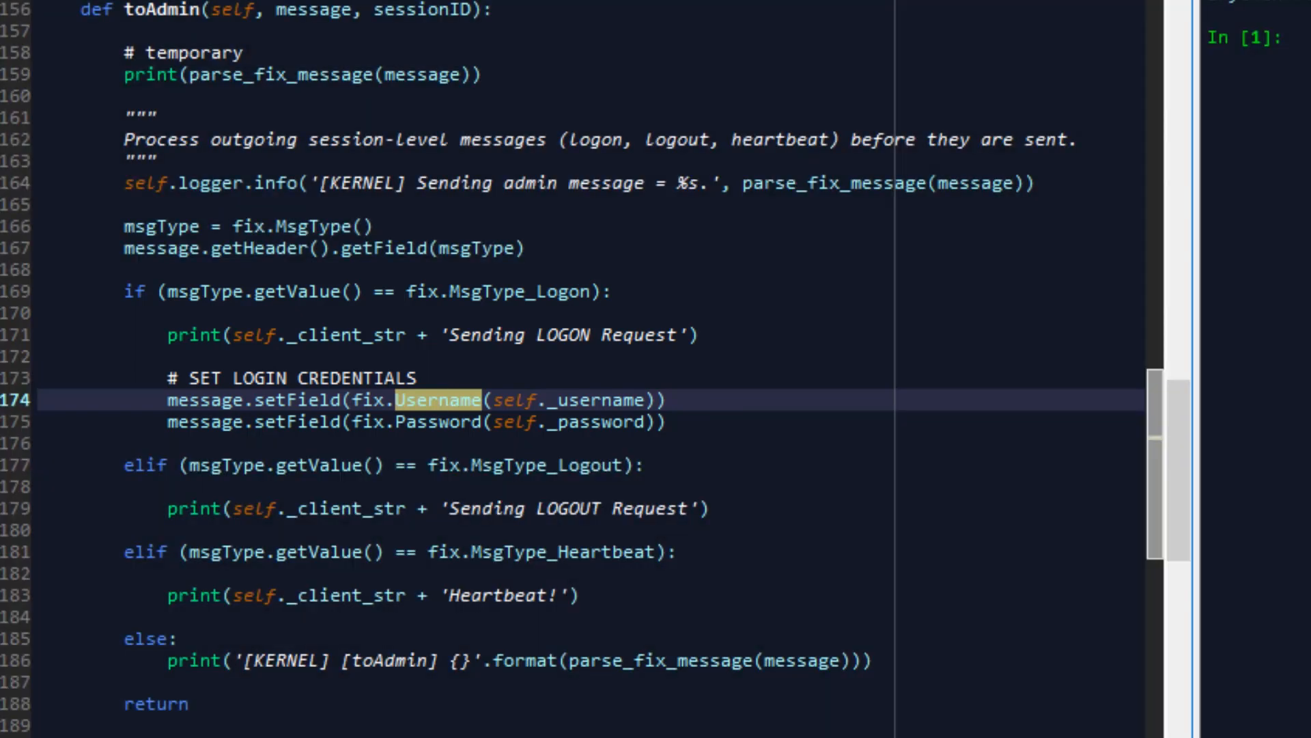
scroll(down, 3)
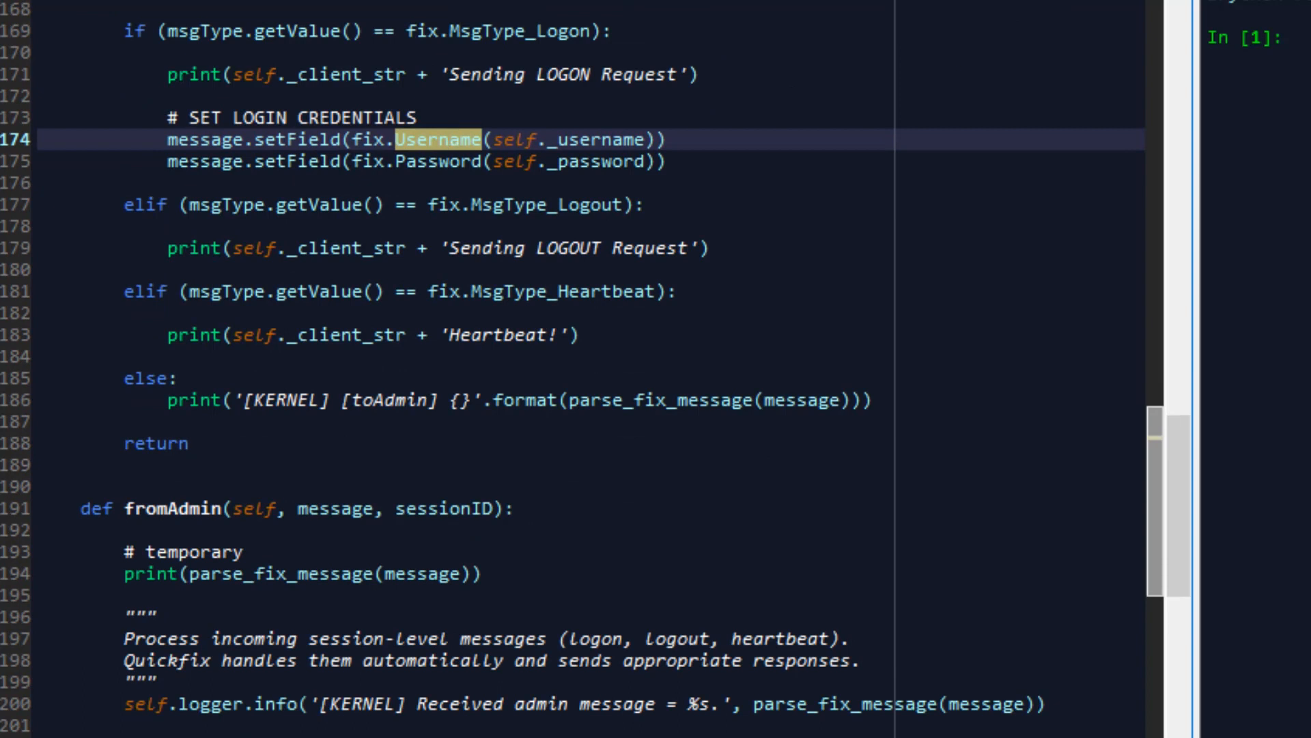
scroll(down, 3)
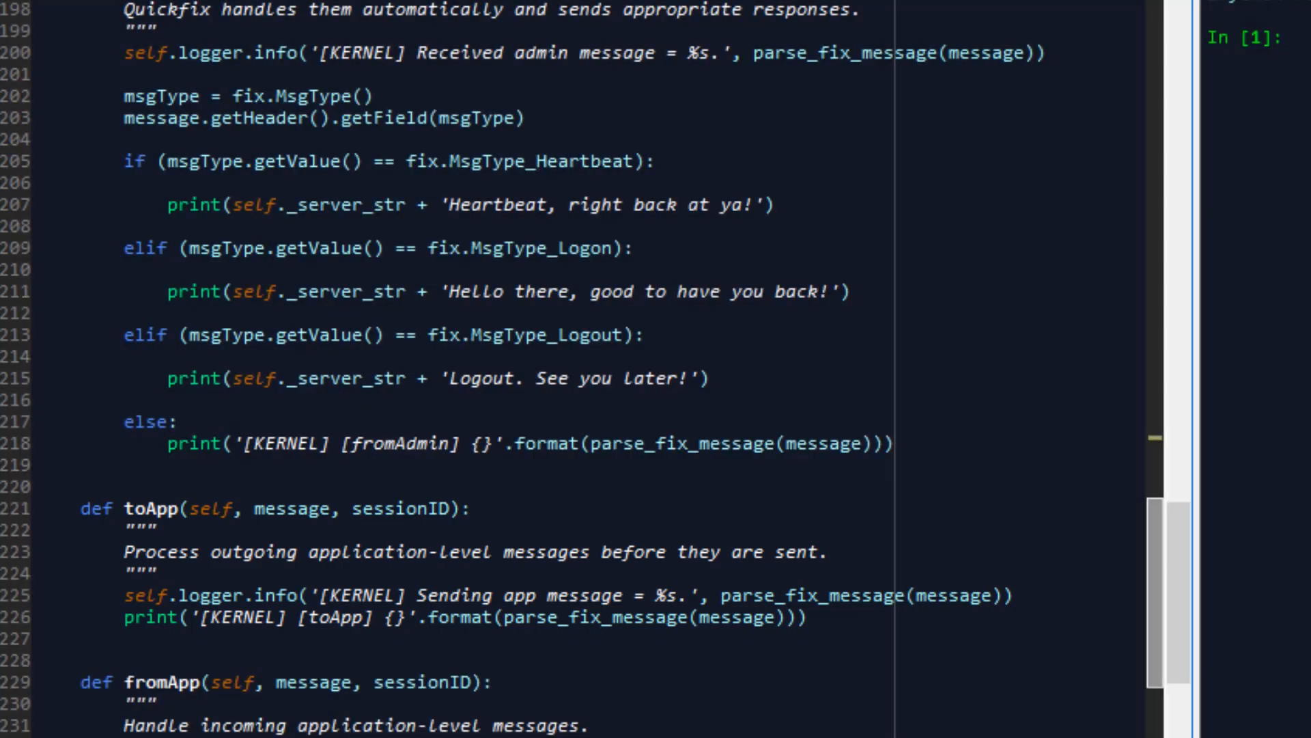
scroll(down, 3)
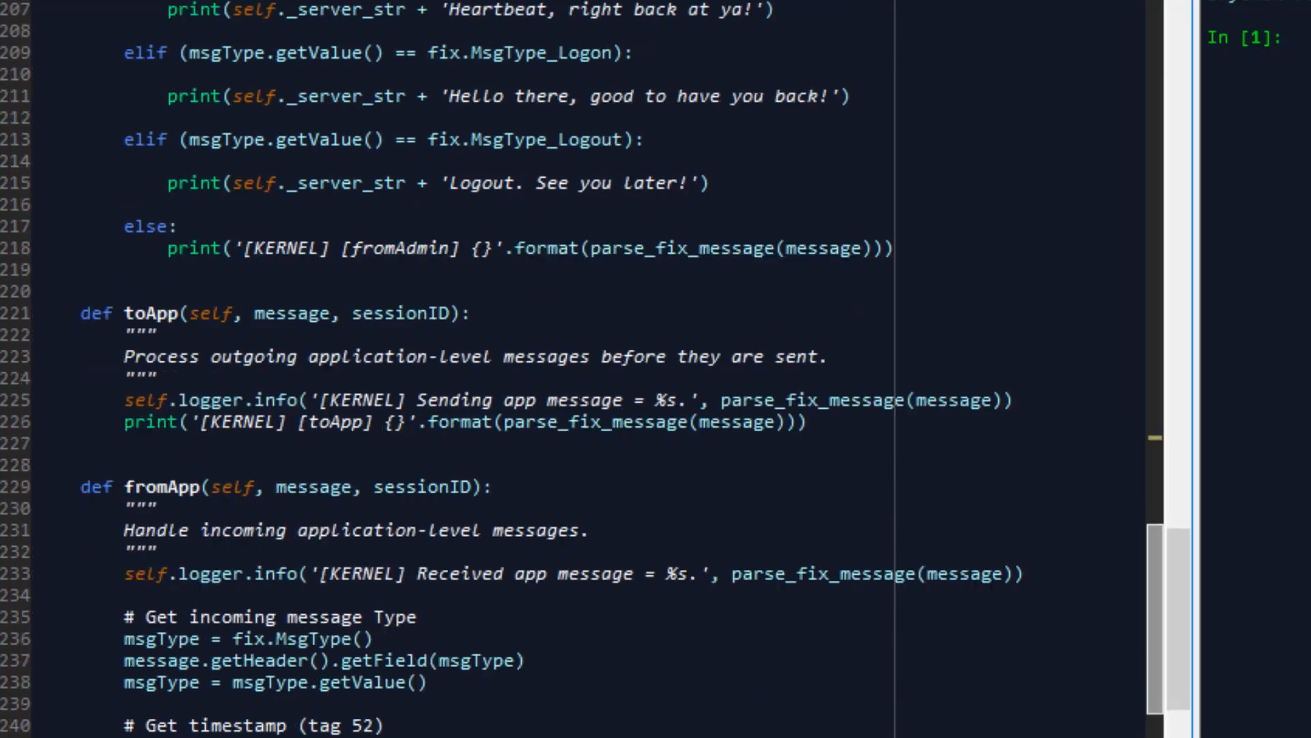
scroll(down, 3)
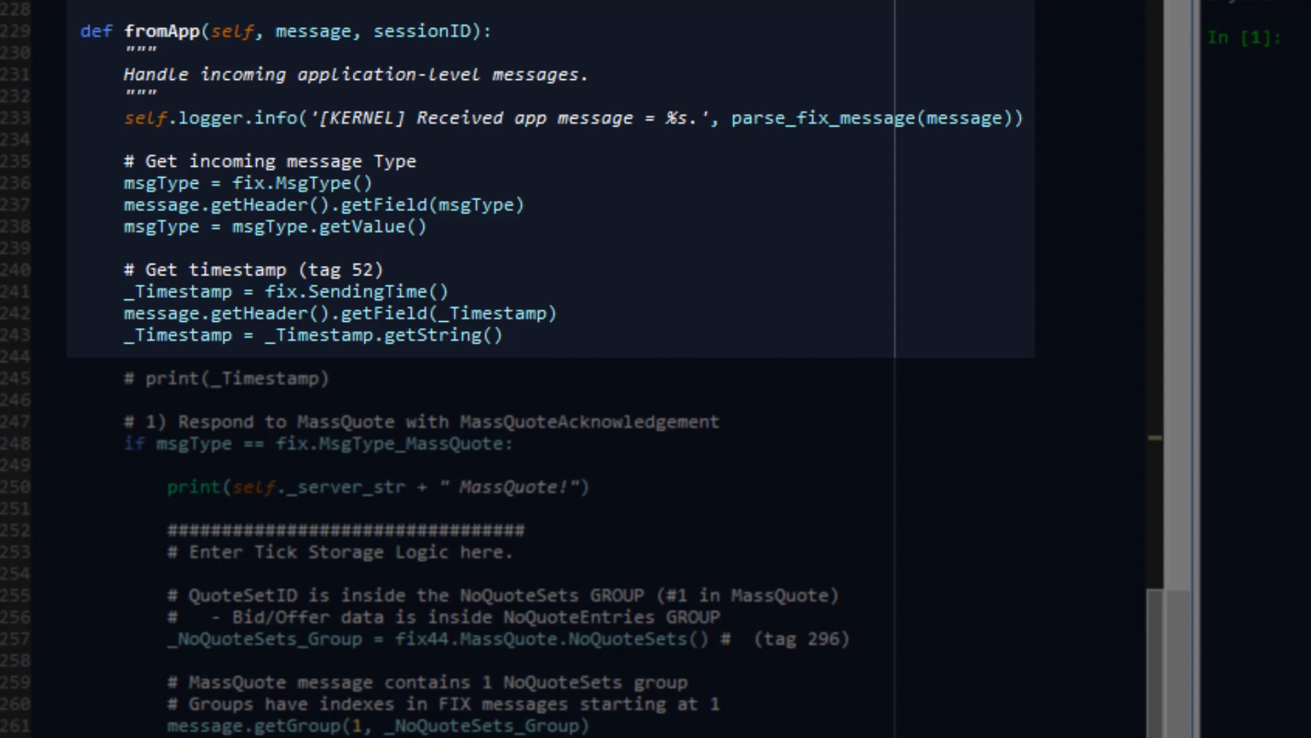
double_click(314, 183)
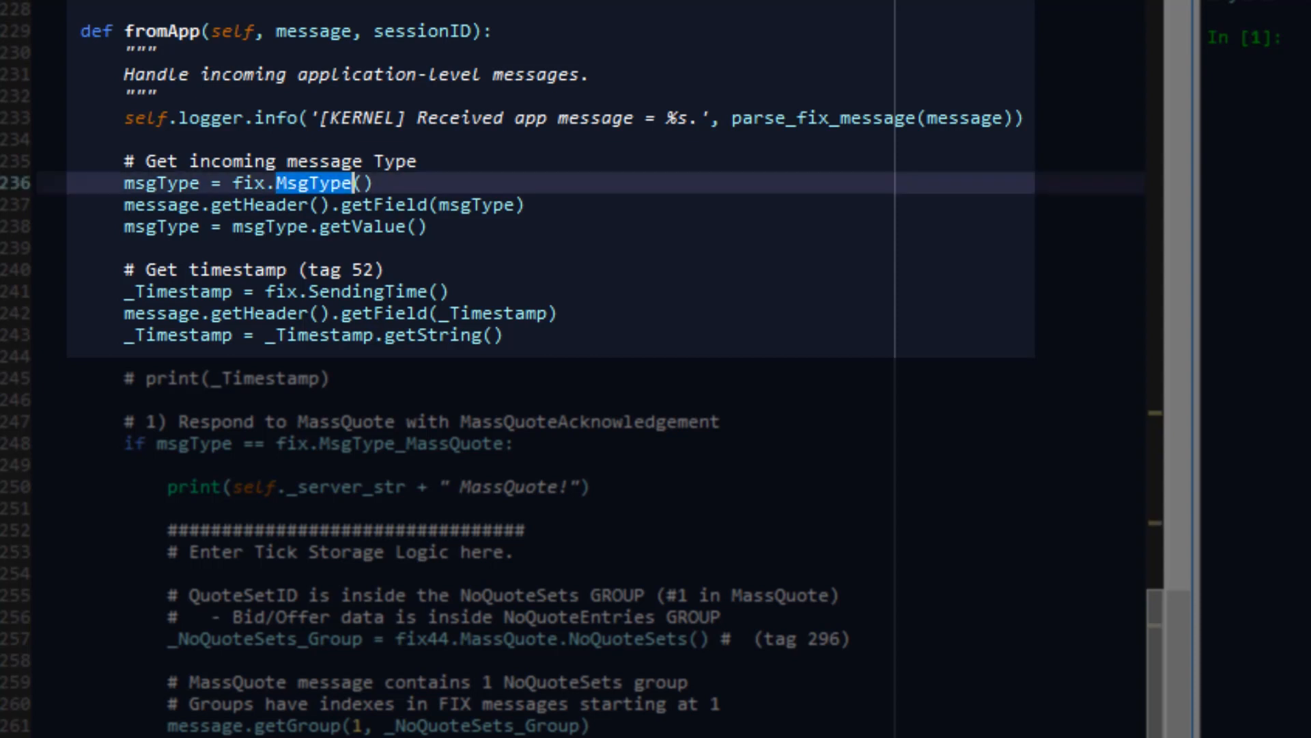
click(366, 291)
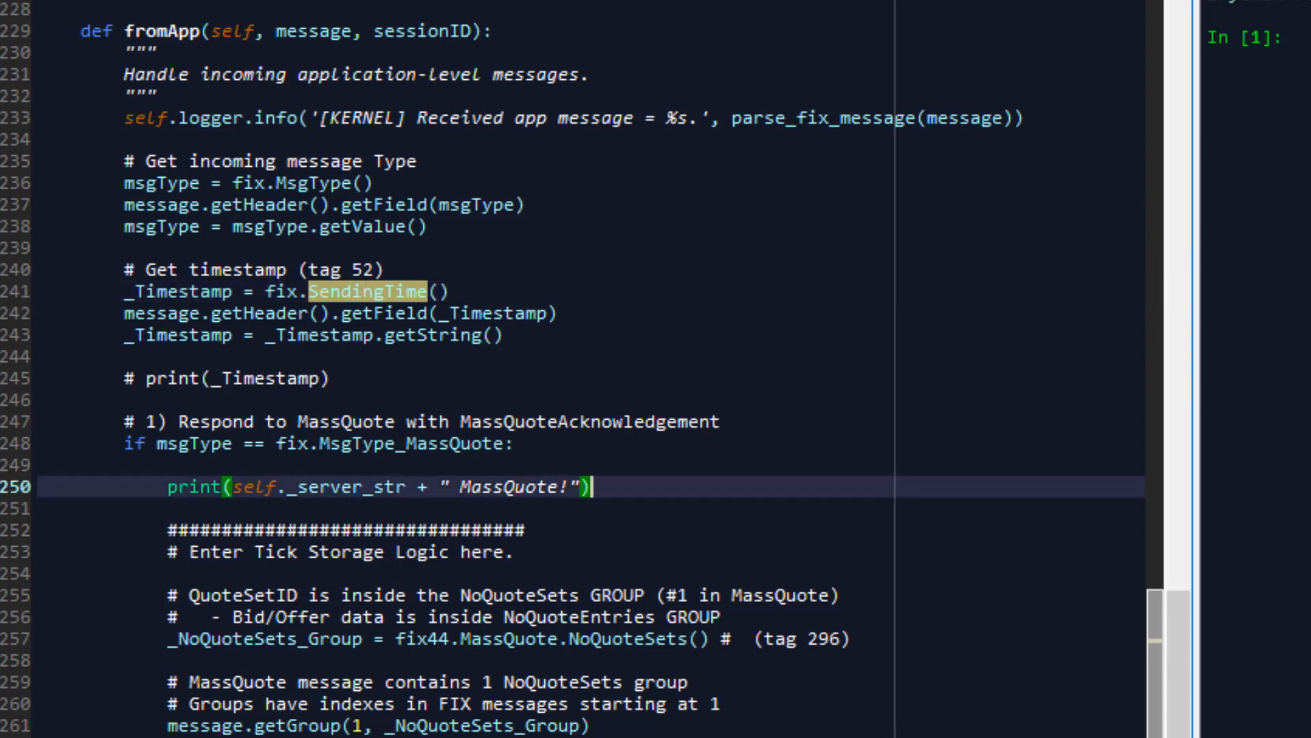
scroll(down, 3)
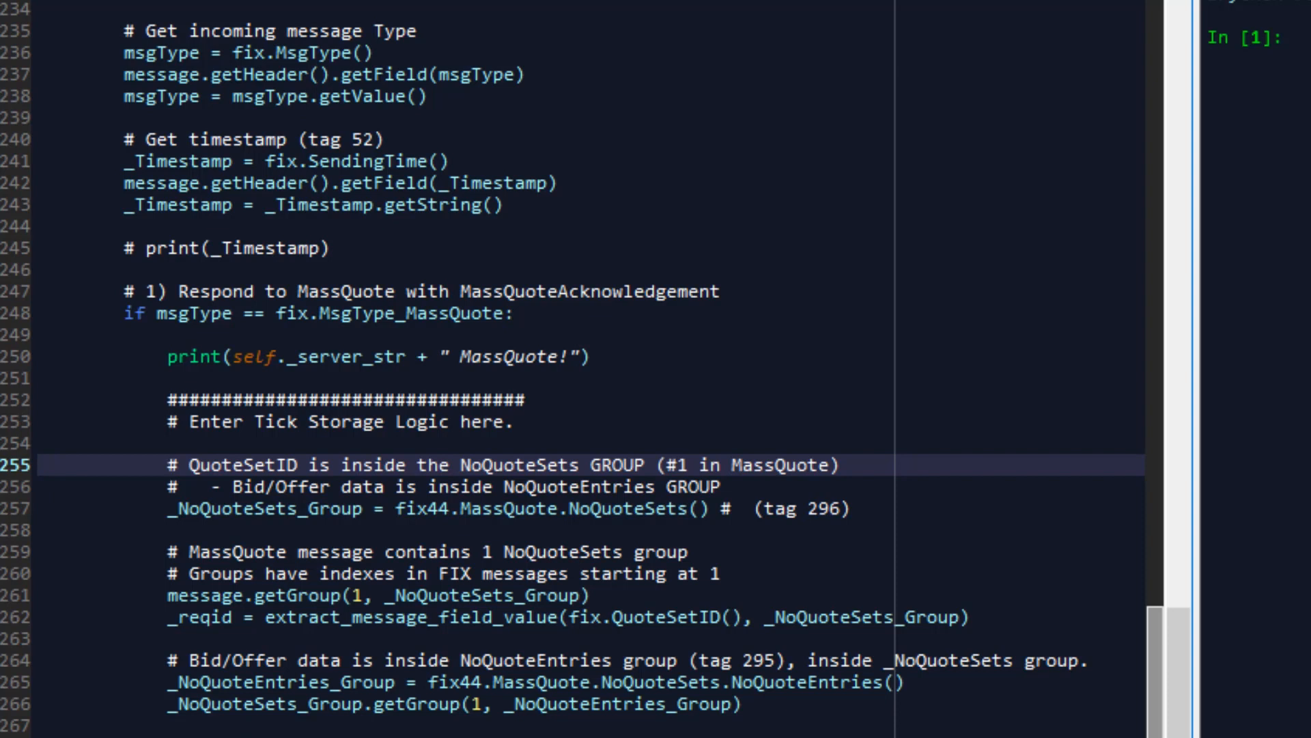
double_click(627, 508)
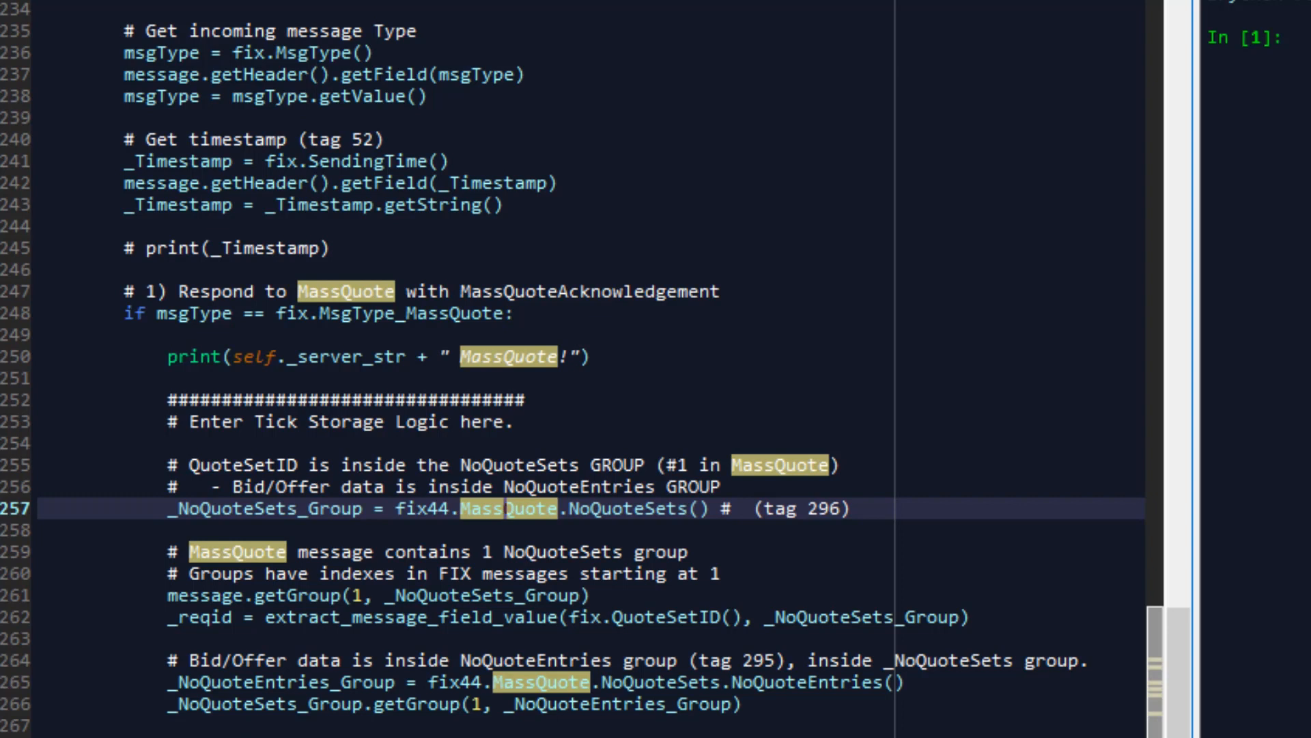
double_click(508, 508)
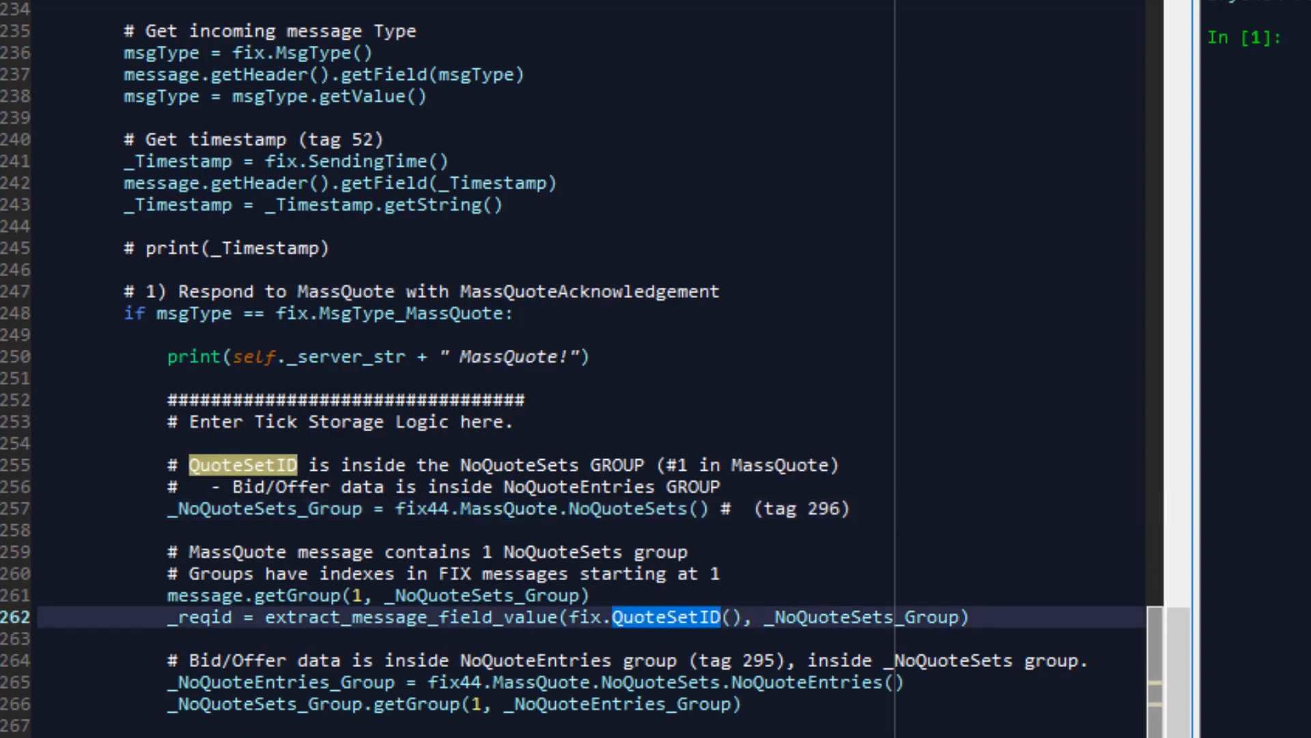
double_click(406, 617)
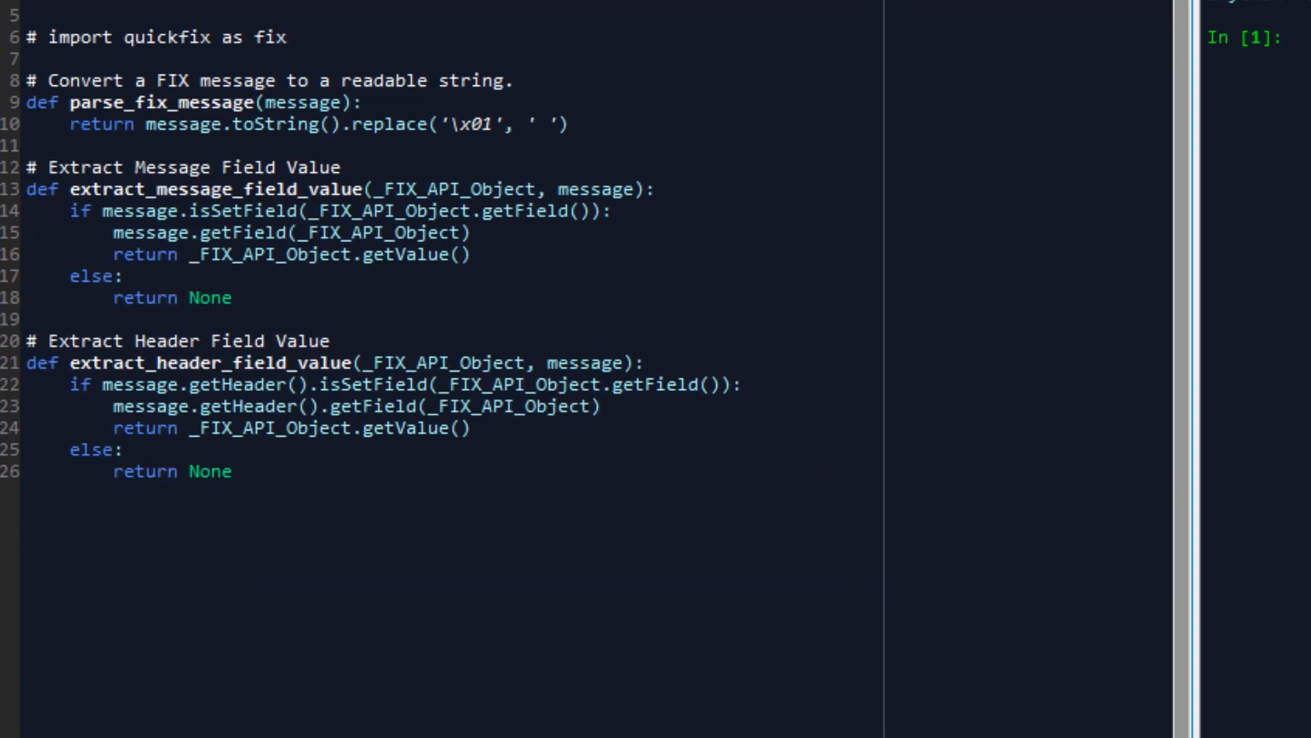
double_click(212, 188)
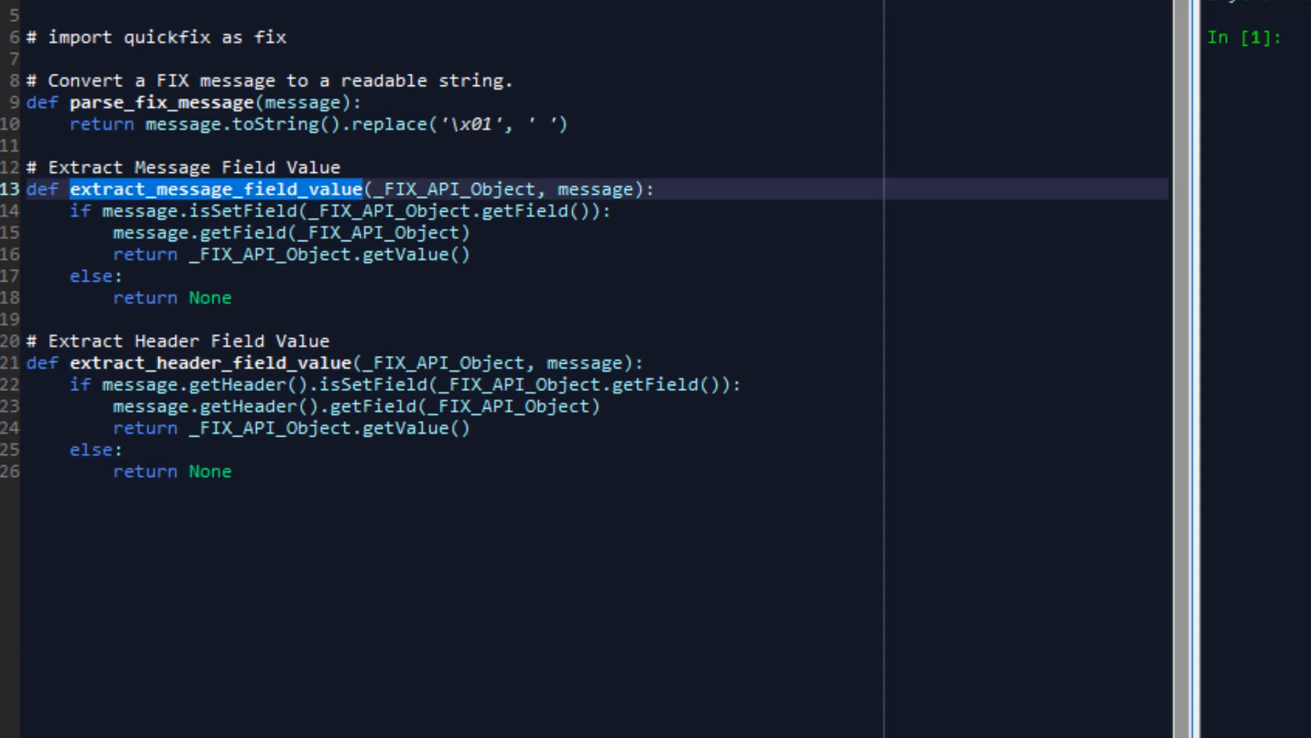
scroll(down, 3)
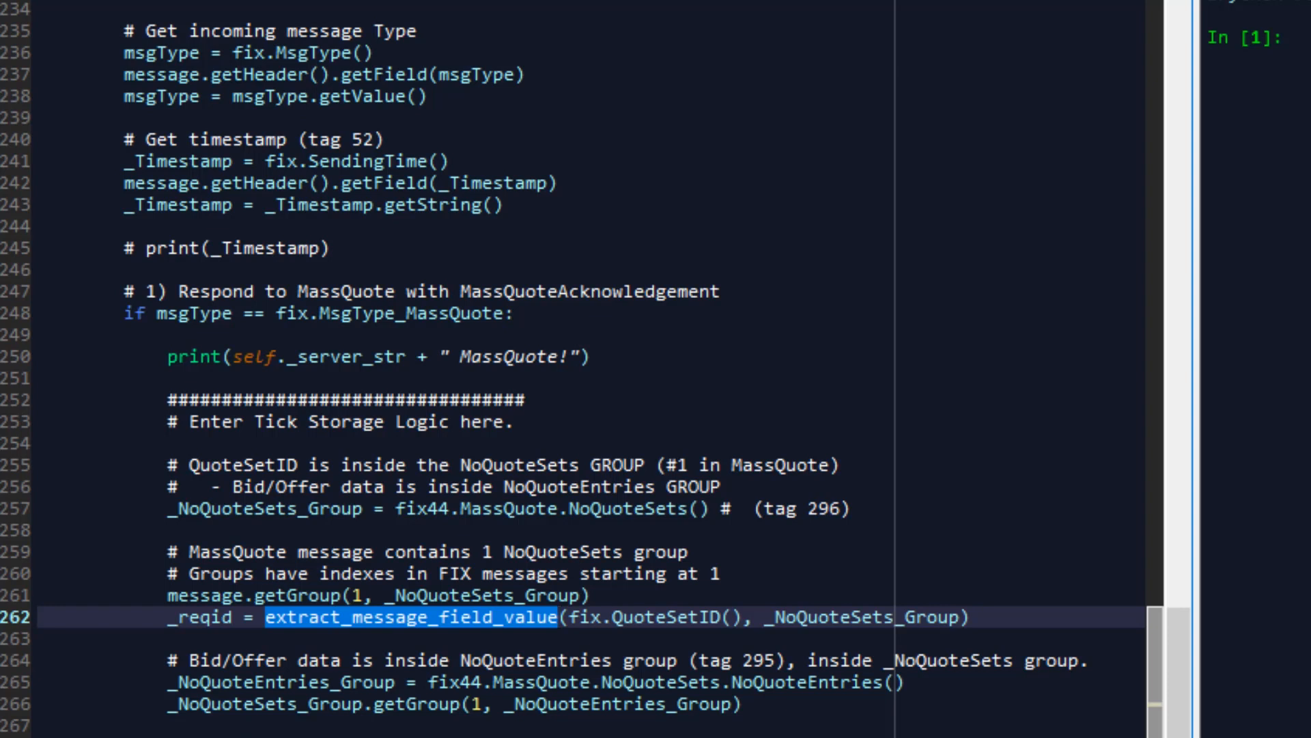
click(494, 660)
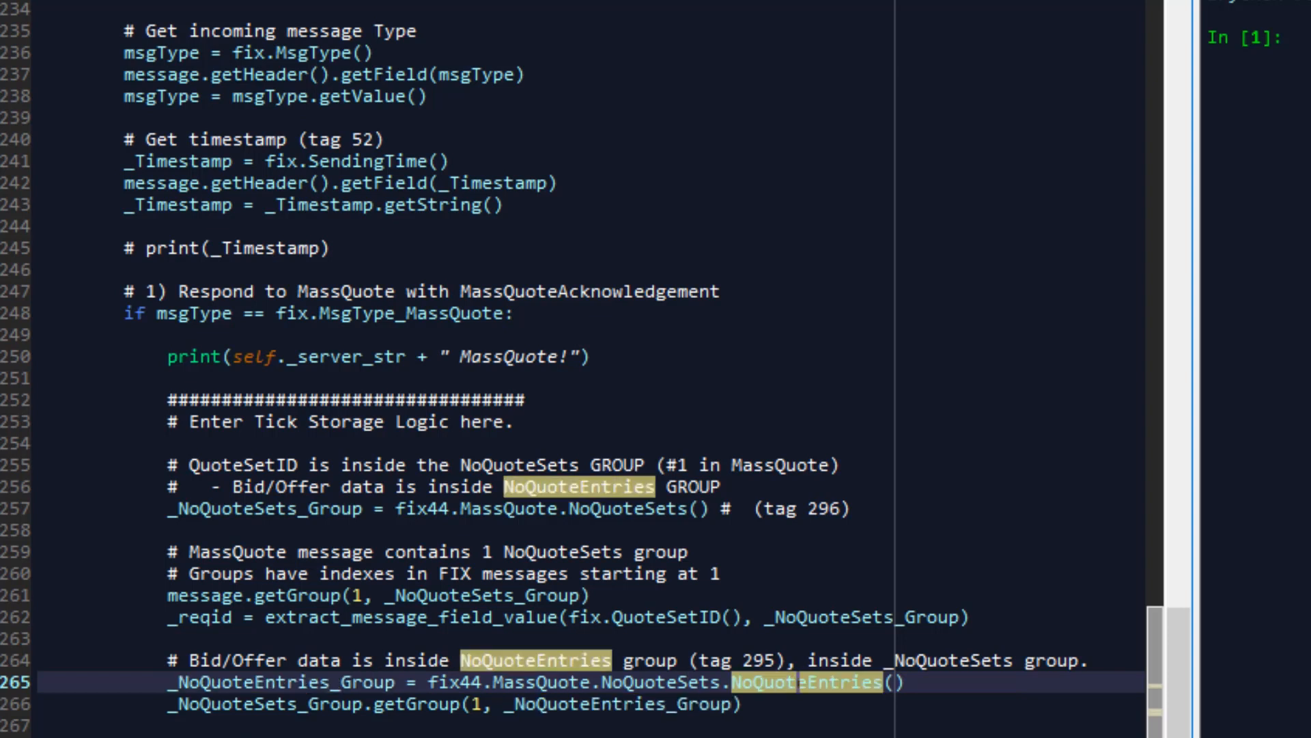
click(945, 682)
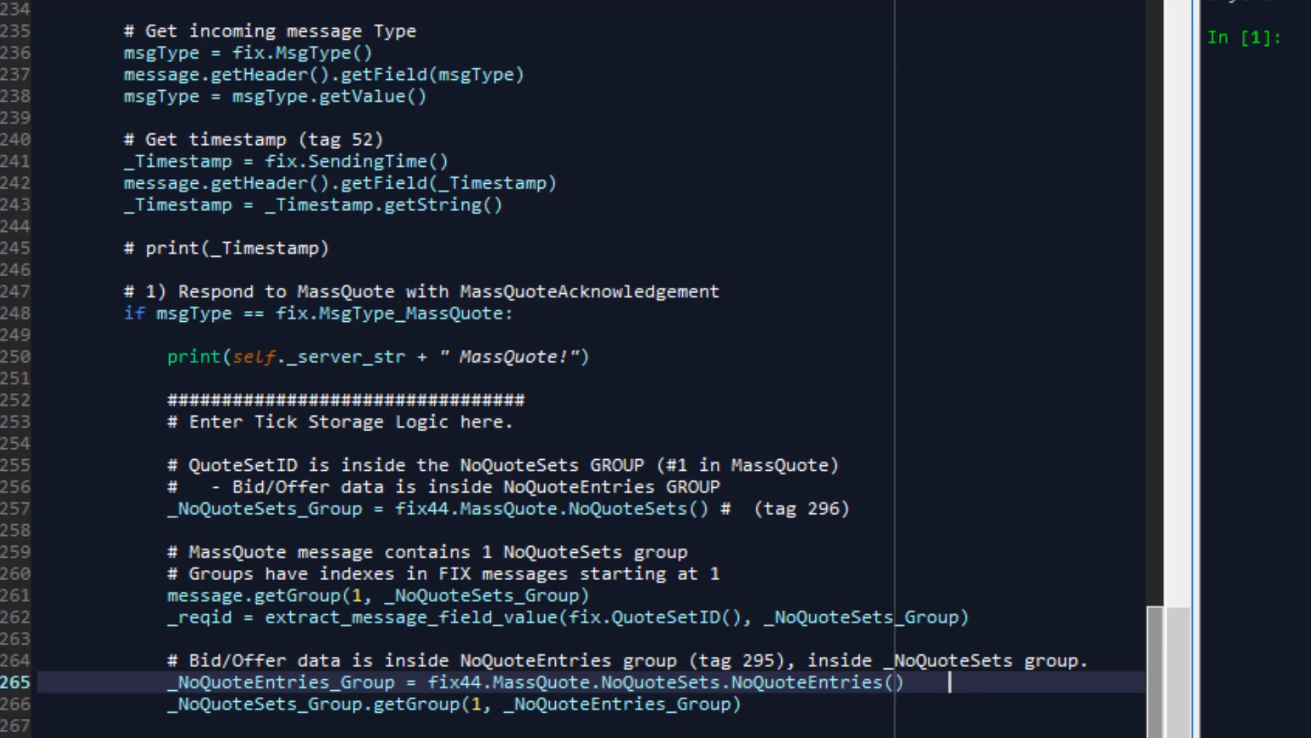
- Navigate to the if _reqid in self._Market_Data block with the updateAsset call on line 272
scroll(down, 3)
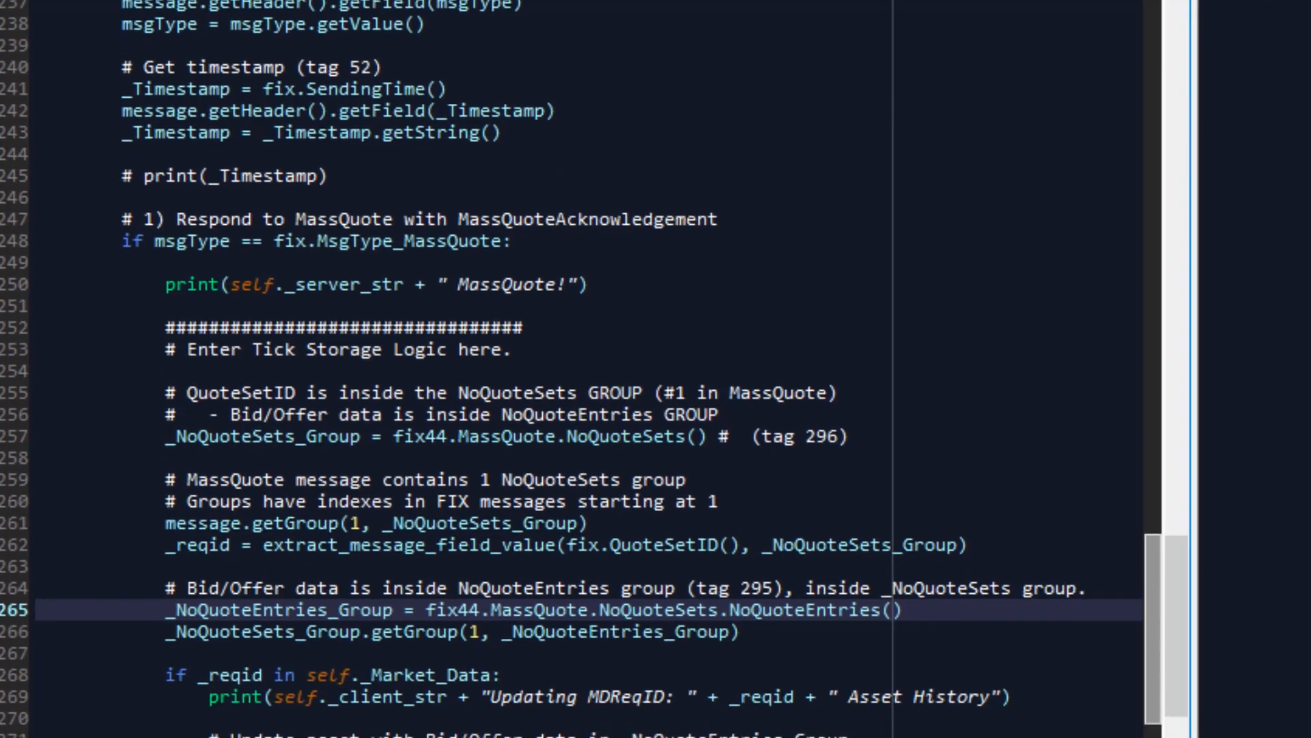
scroll(down, 3)
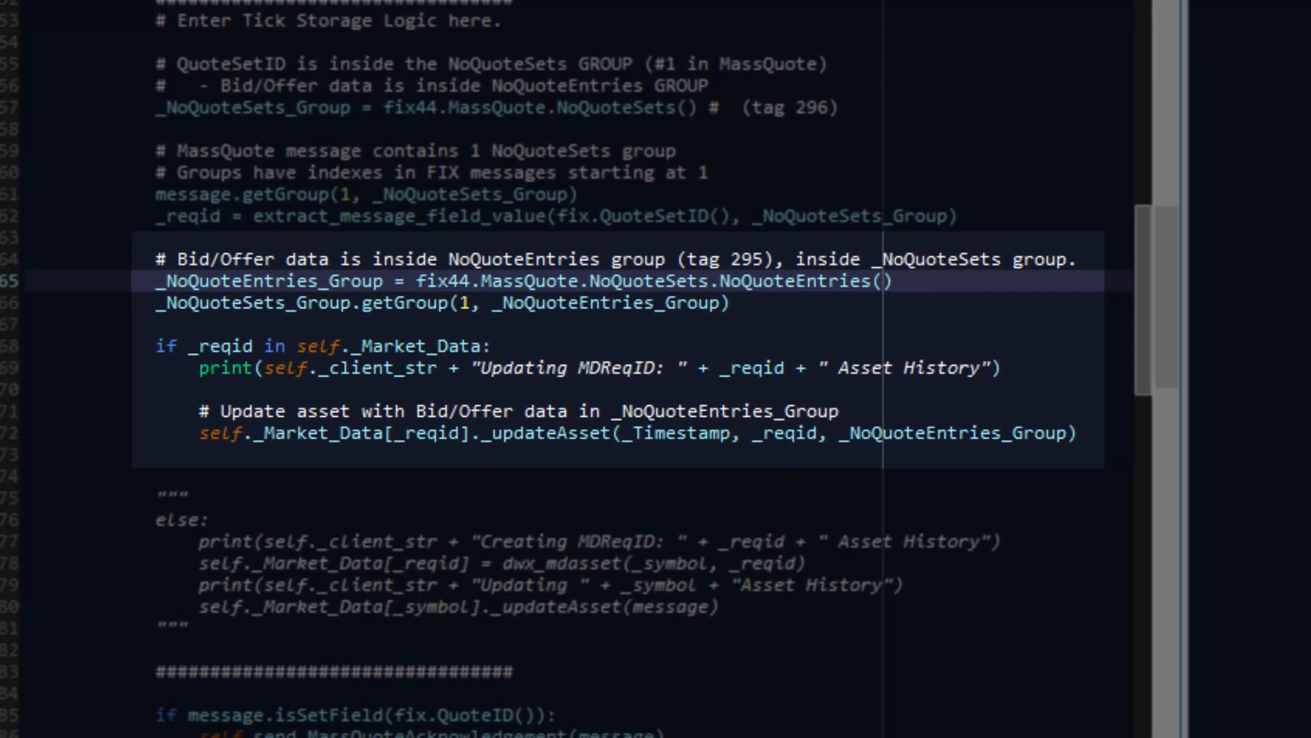
click(501, 280)
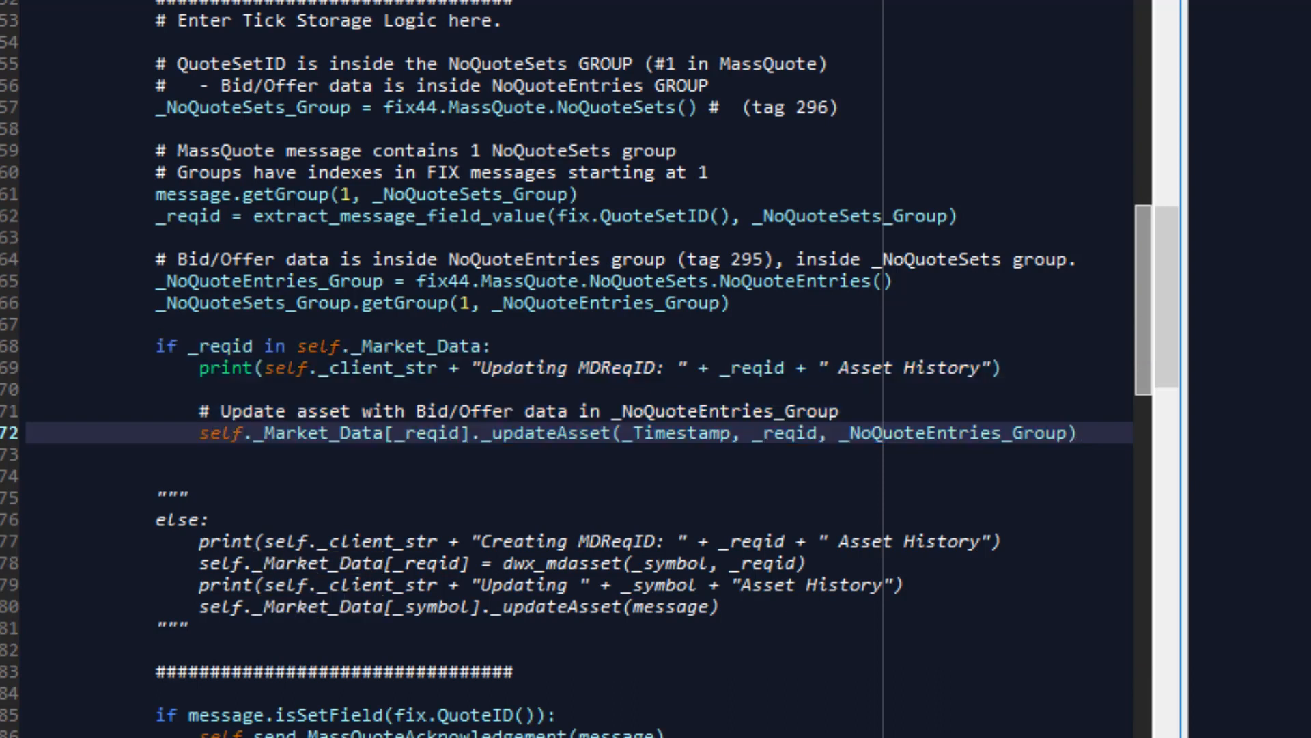
scroll(up, 3)
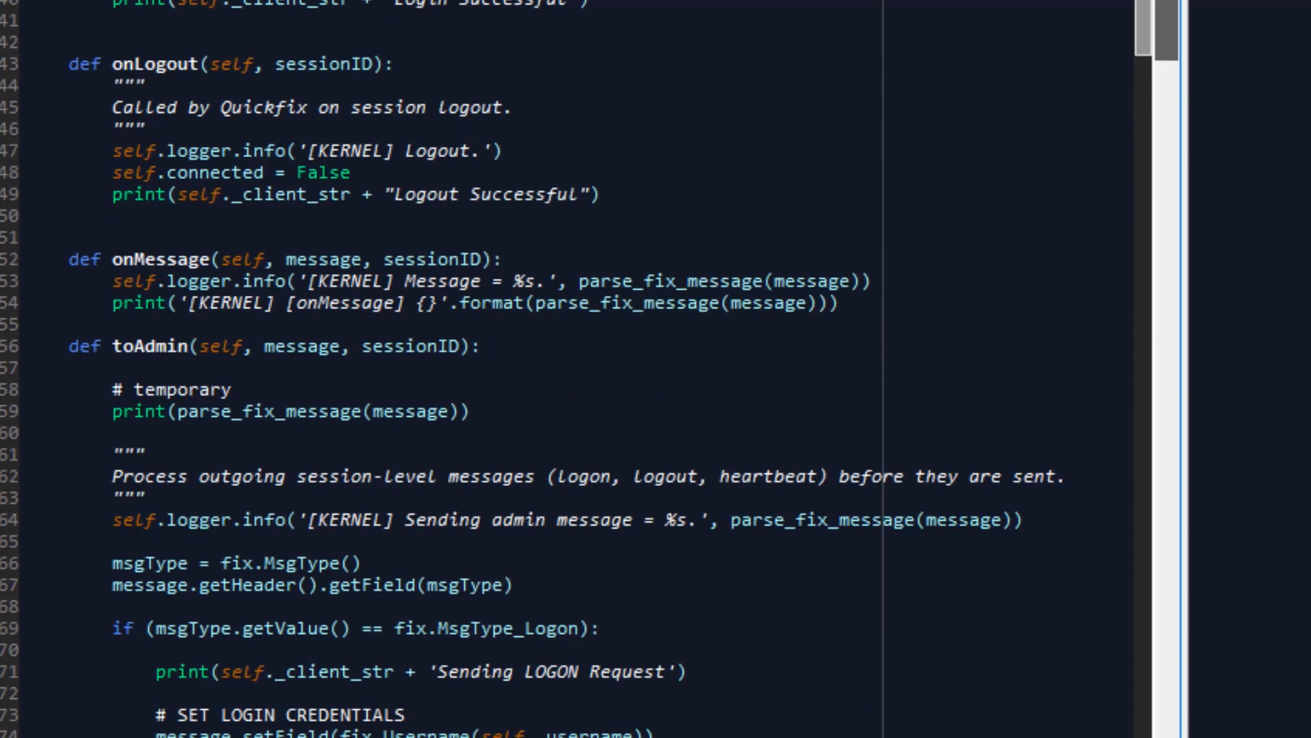
scroll(up, 3)
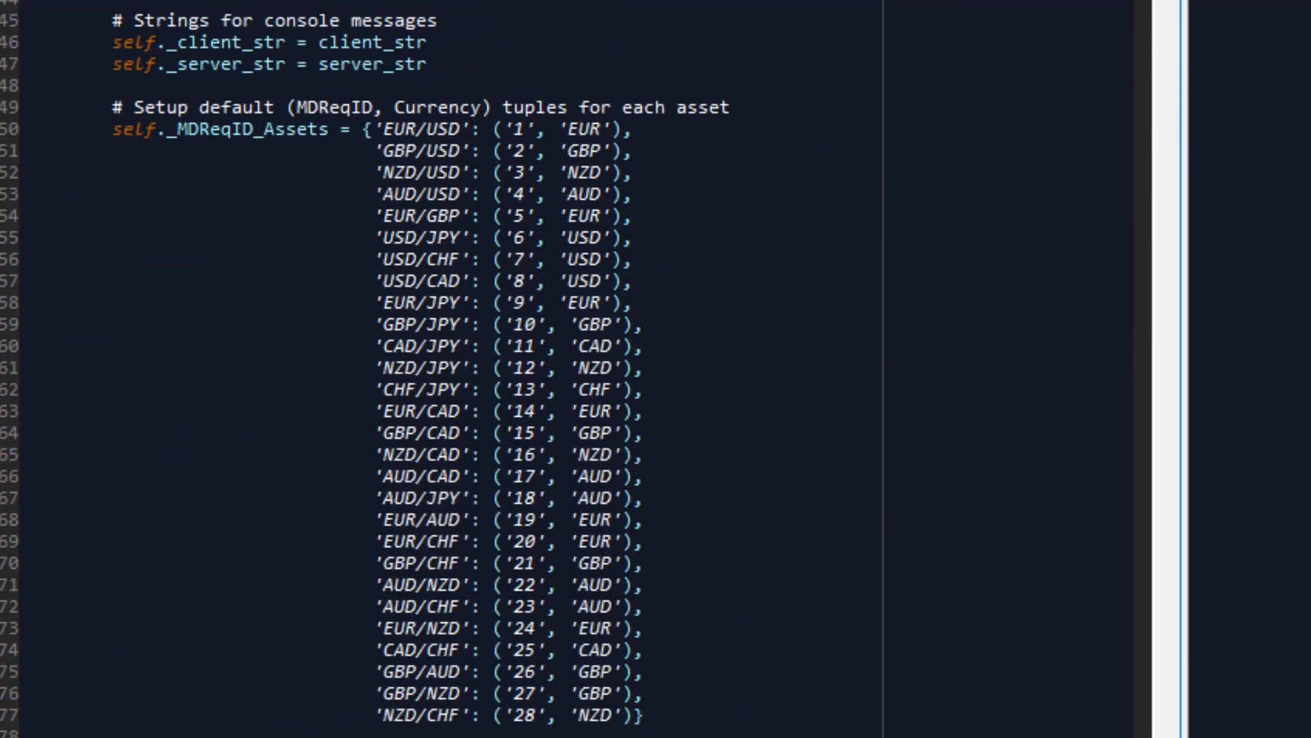
scroll(down, 3)
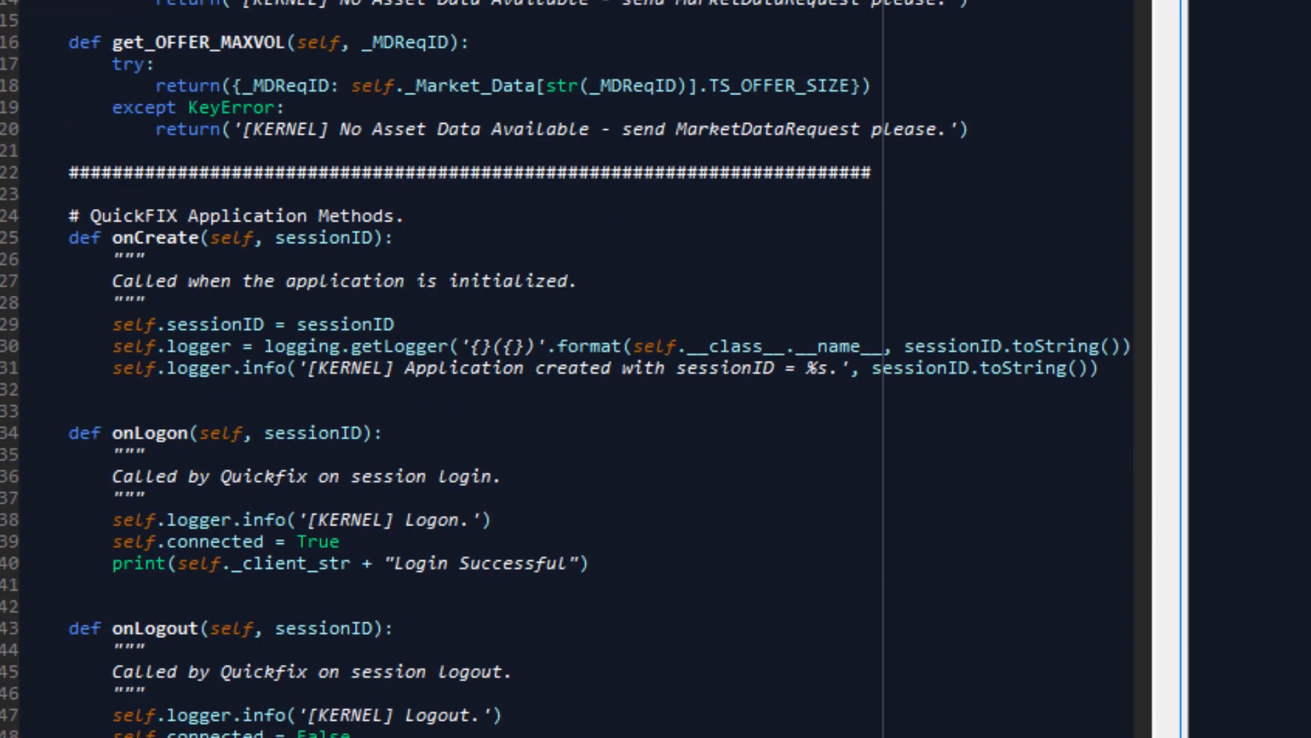
scroll(down, 3)
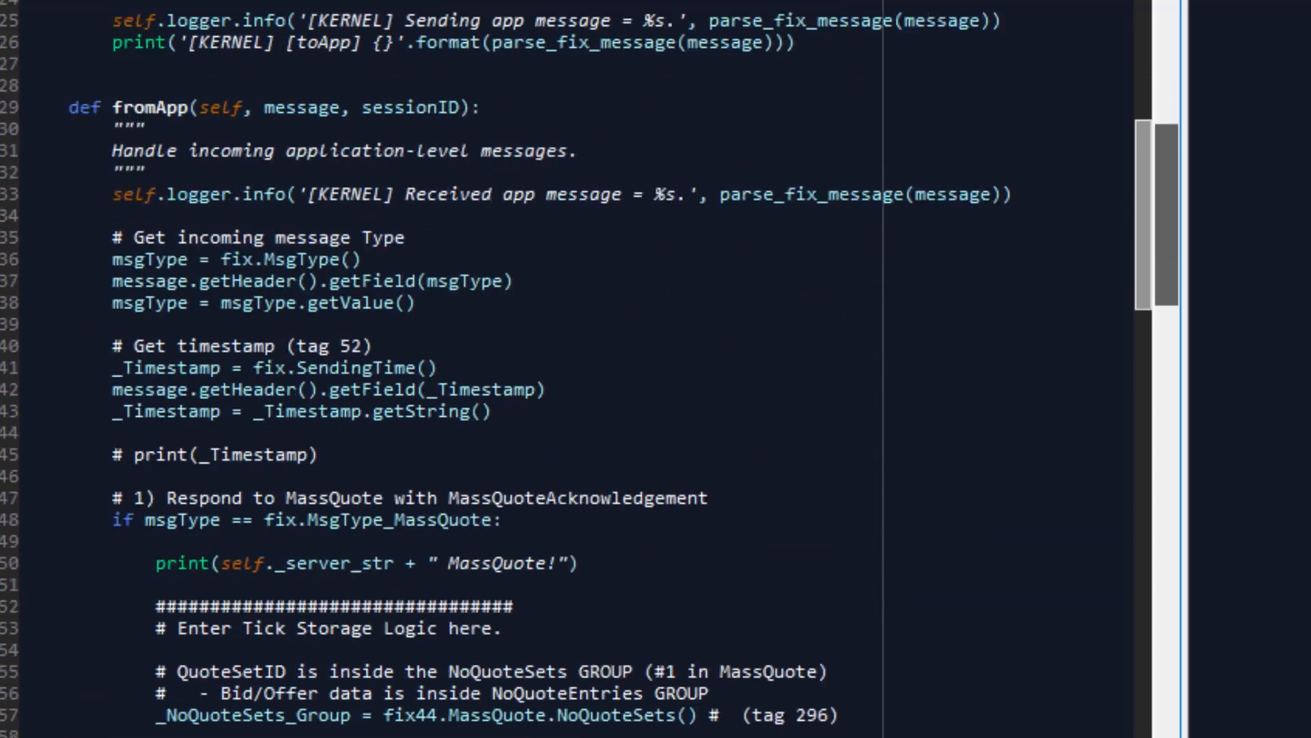
scroll(down, 3)
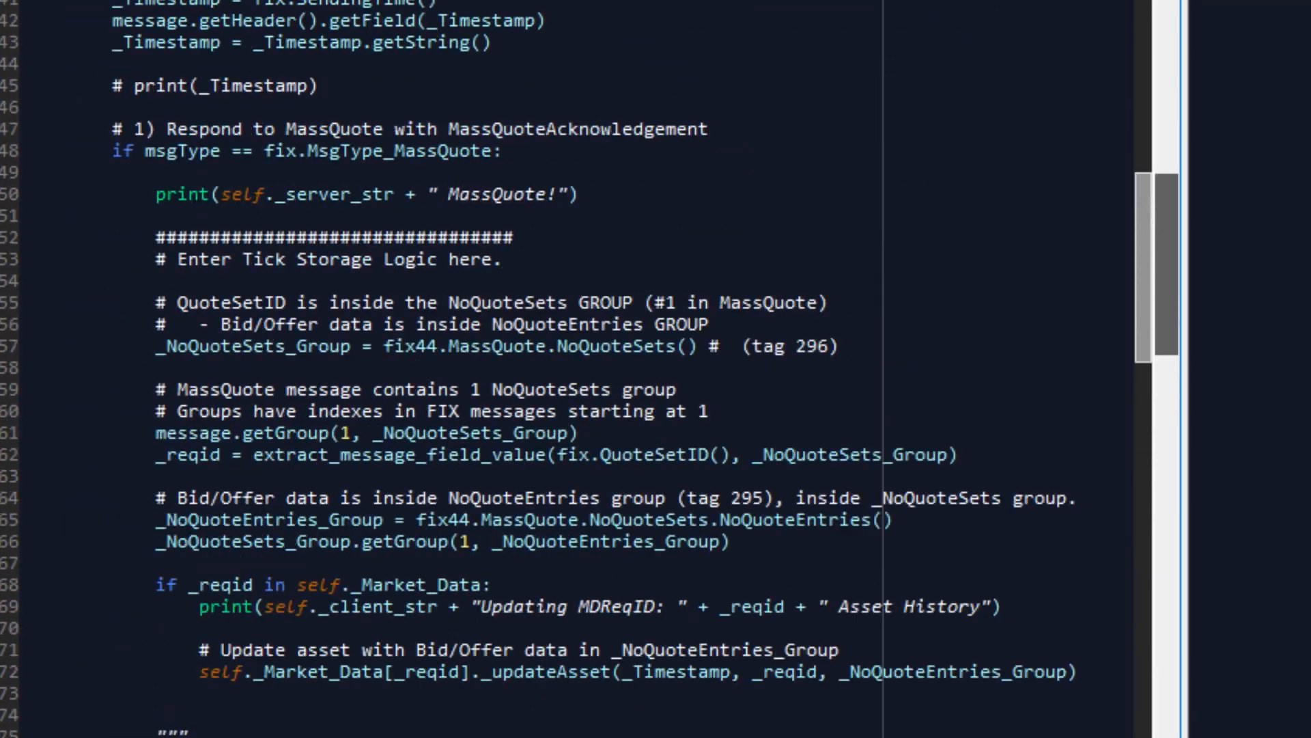
scroll(down, 3)
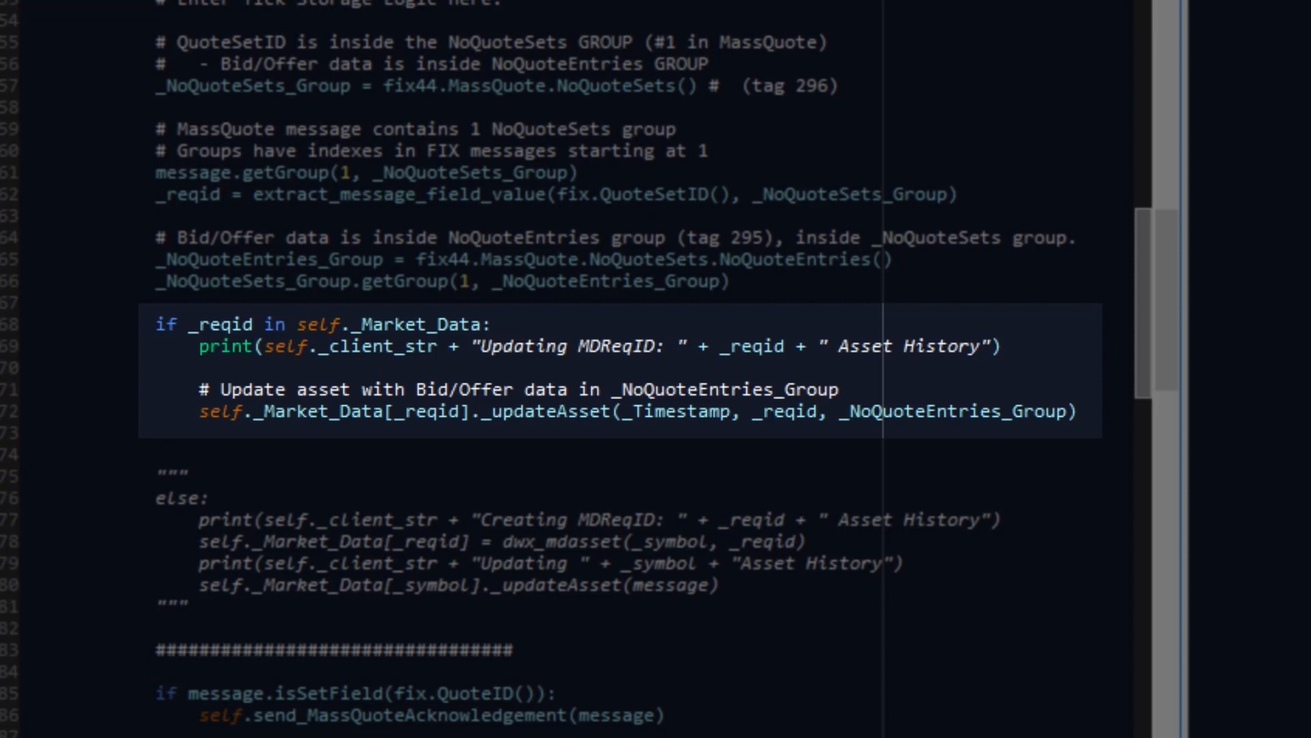
- Highlight _reqid in the updateAsset call and reveal def send_MassQuoteAcknowledgement below
double_click(426, 411)
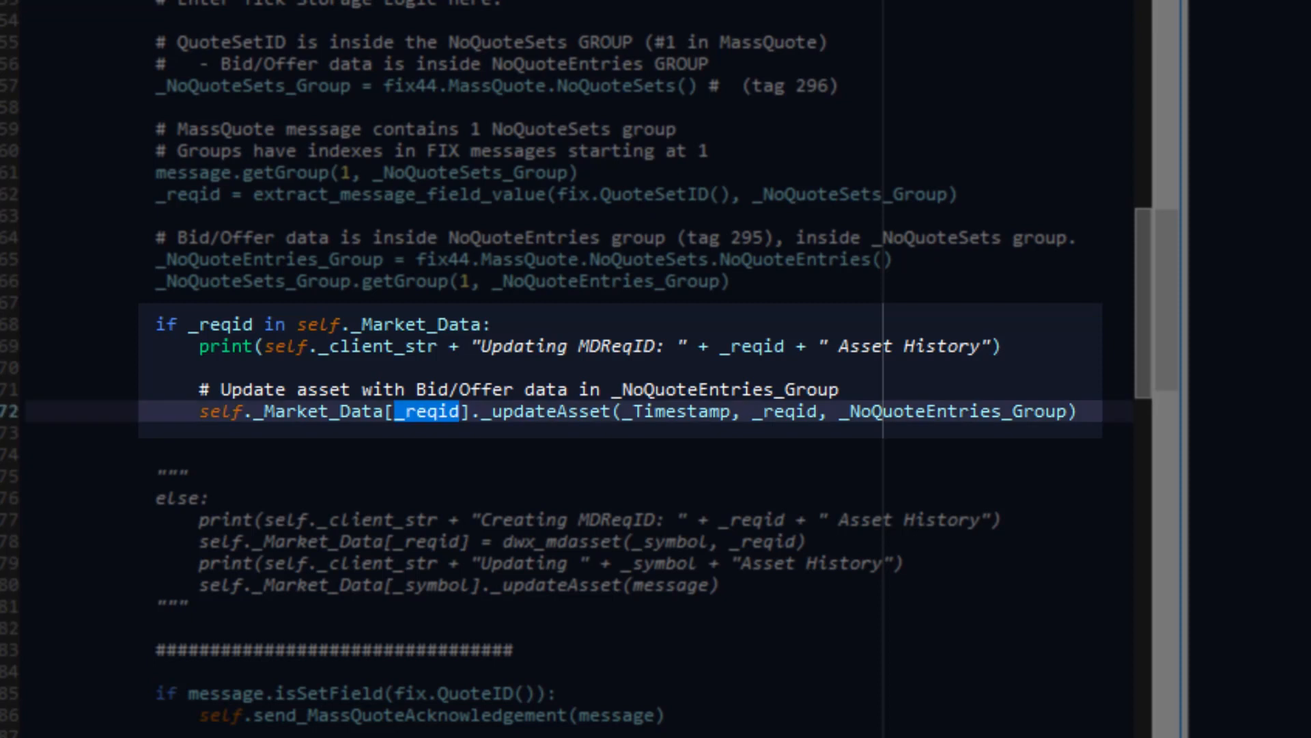
scroll(down, 3)
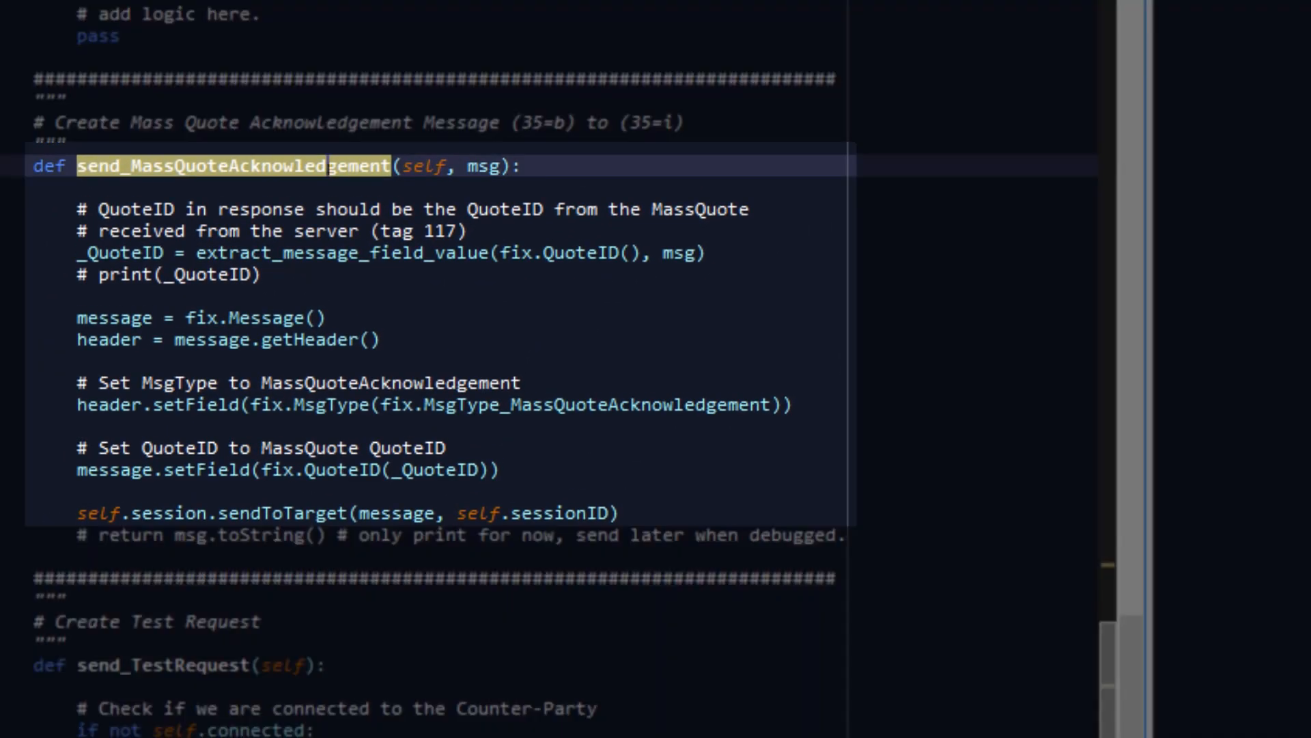
double_click(484, 165)
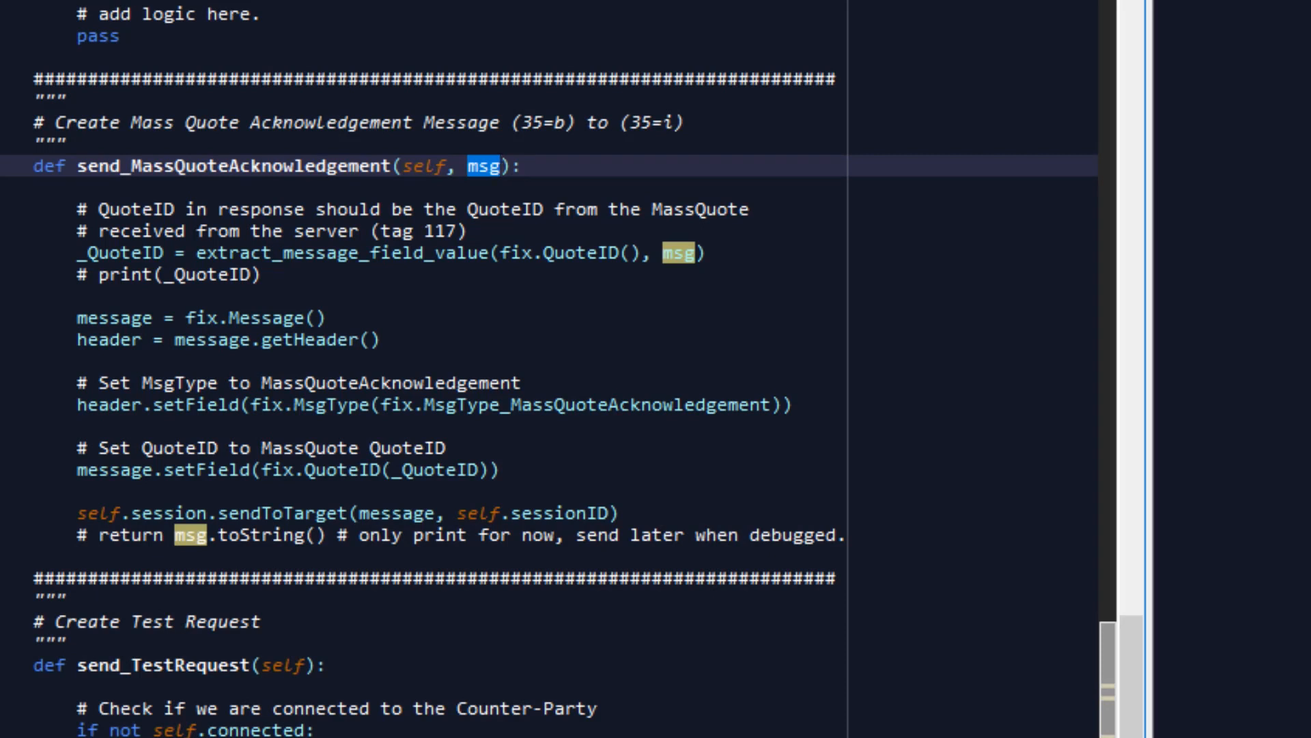
double_click(263, 317)
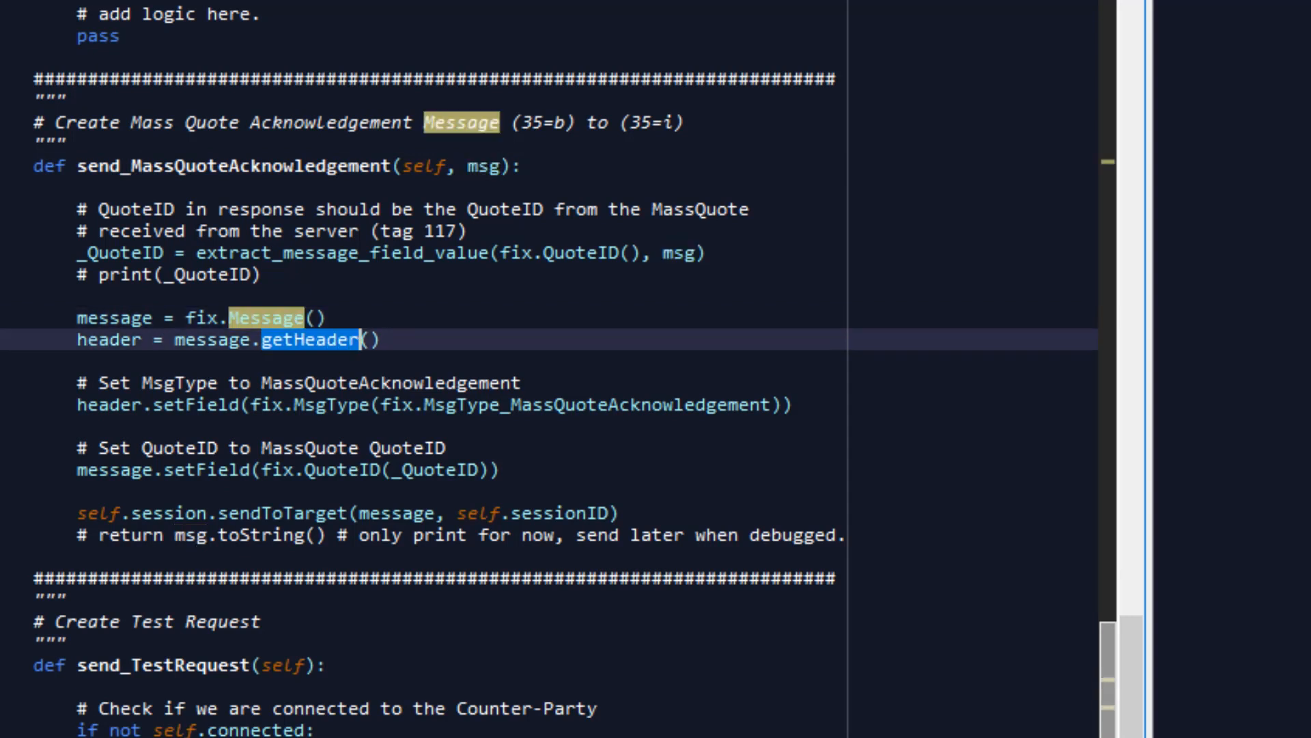
click(314, 406)
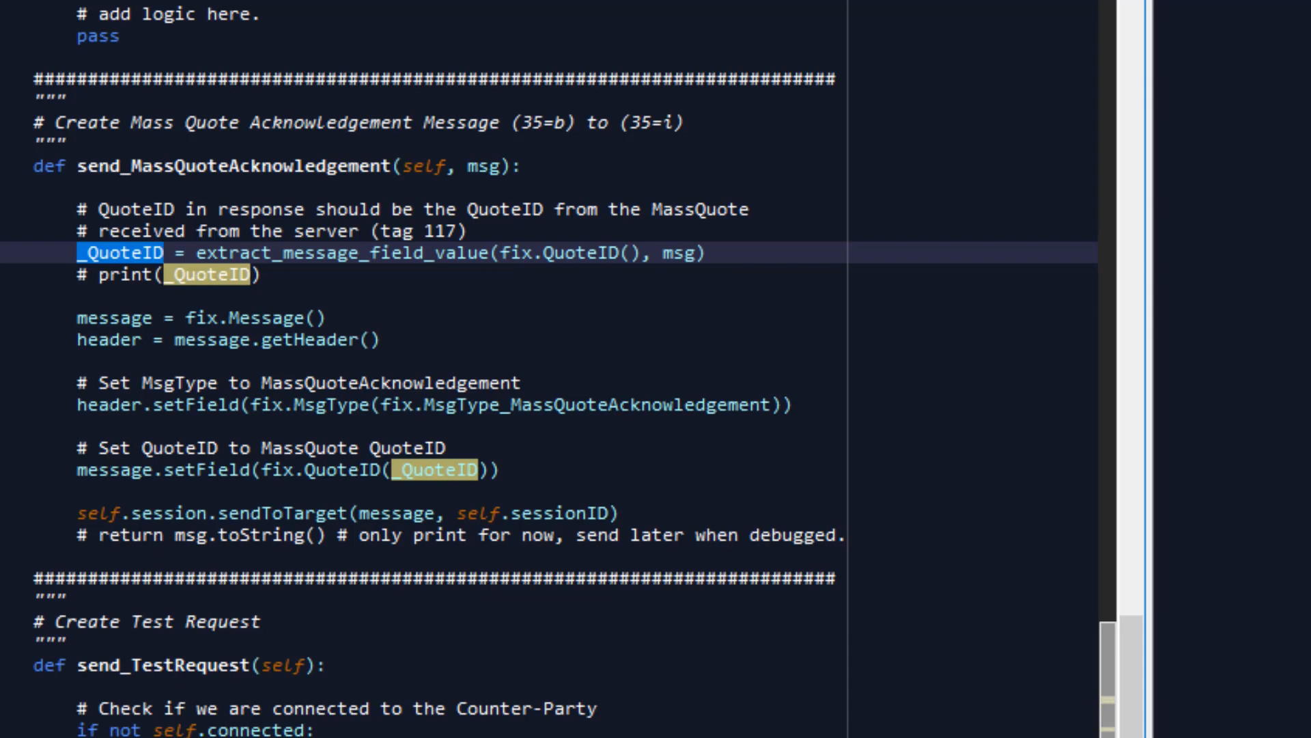
- Scroll back to the imports and class constructor at the top of dwx_fix_pricing.py
scroll(up, 3)
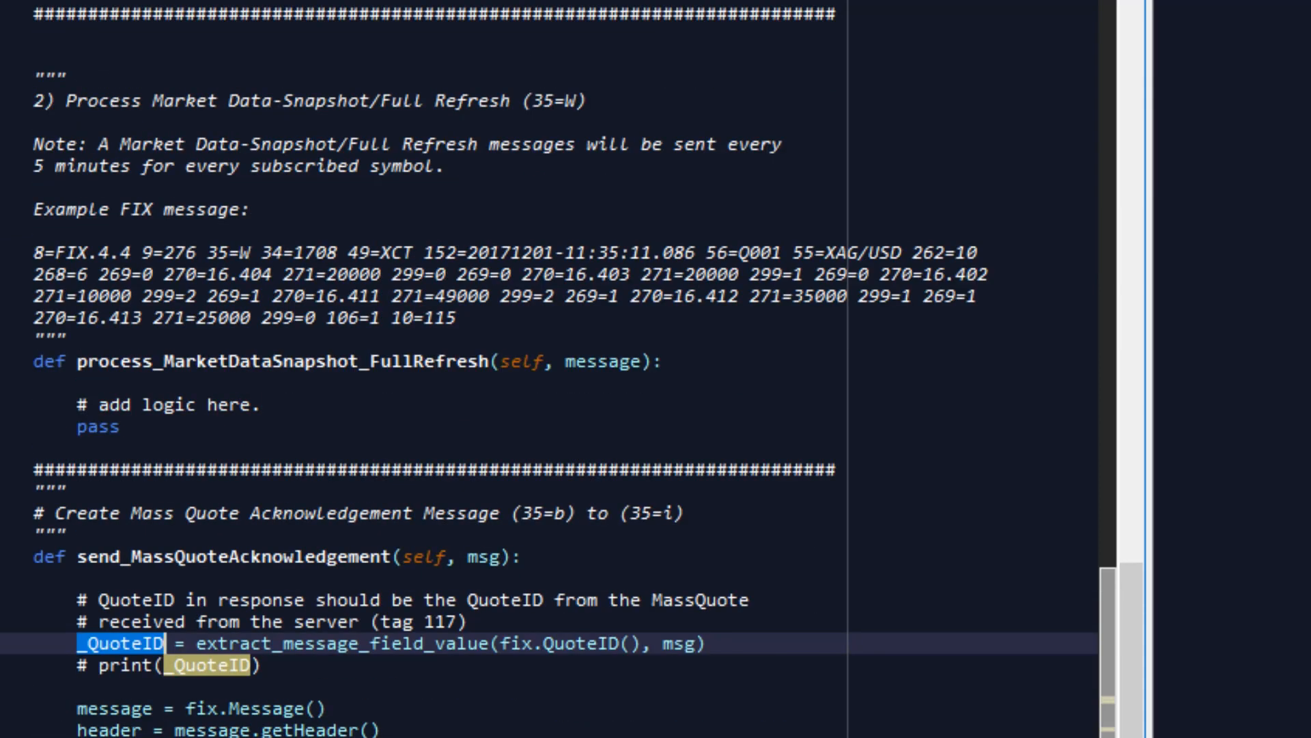
scroll(up, 3)
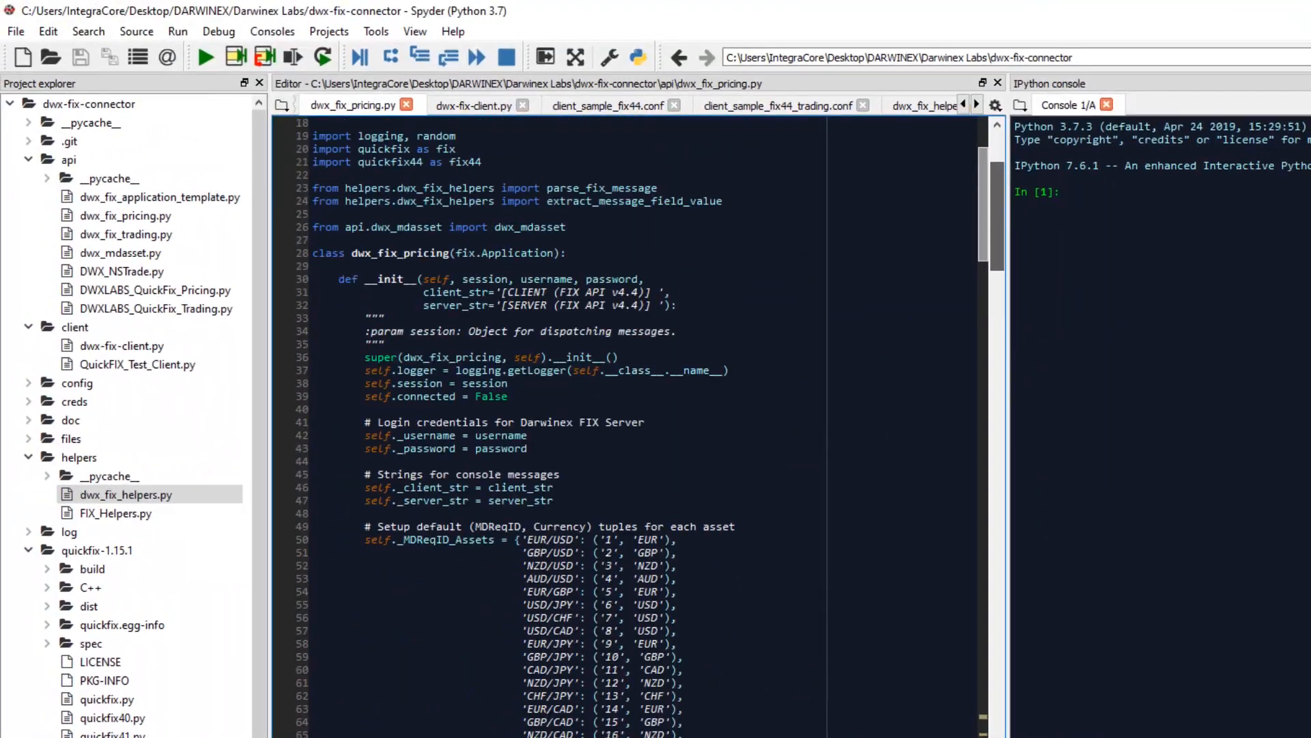
scroll(up, 3)
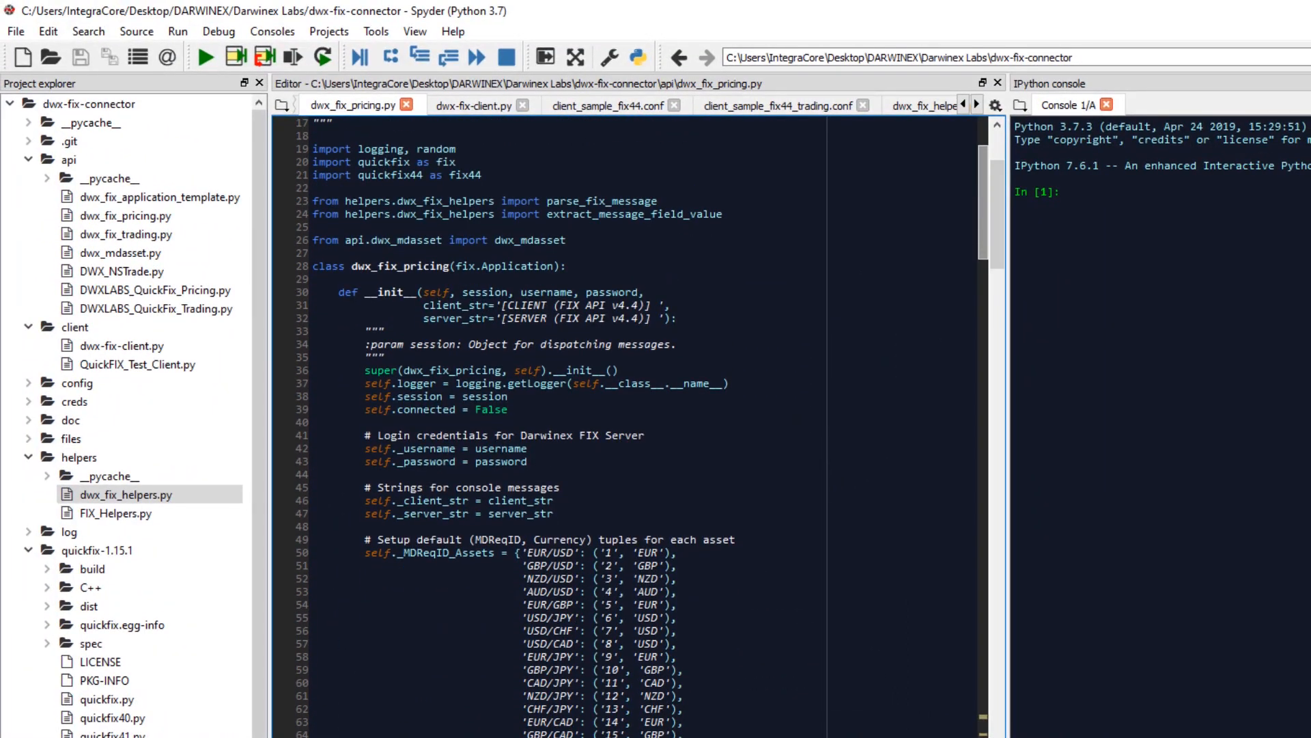